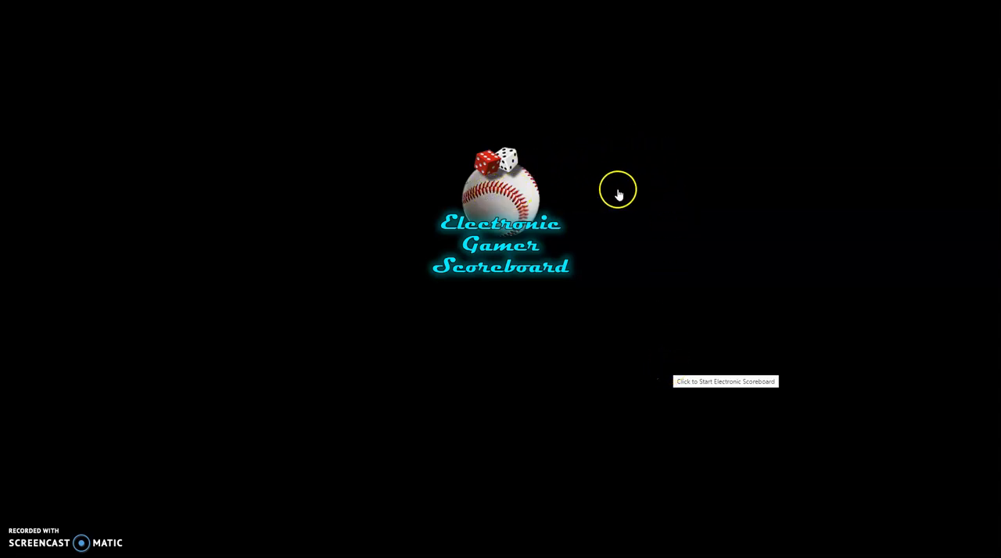
mouse_move(530, 202)
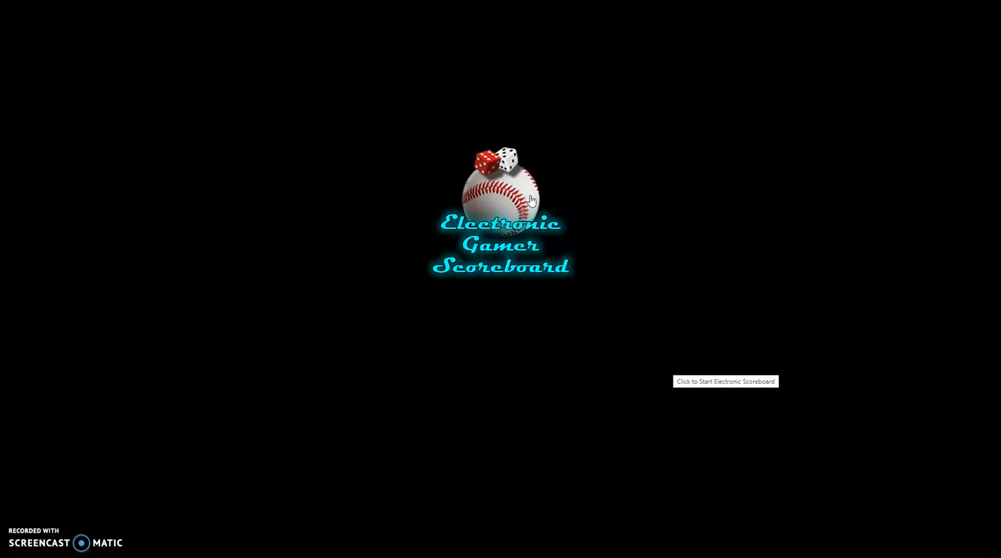
Start the scoreboard and load 1975 lineups for the Reds (Gullett) and Red Sox (Bill Lee).
click(724, 382)
text(Reds)
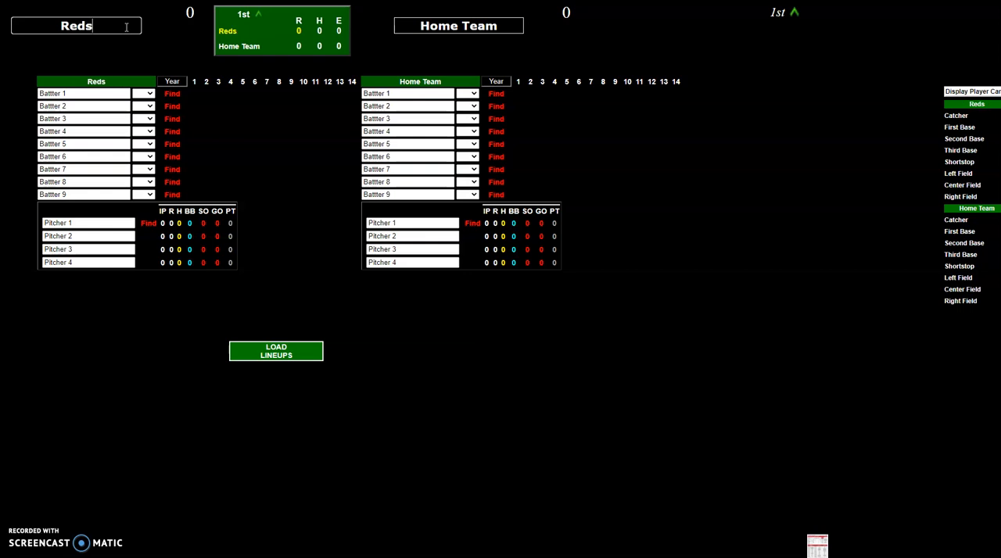
click(172, 81)
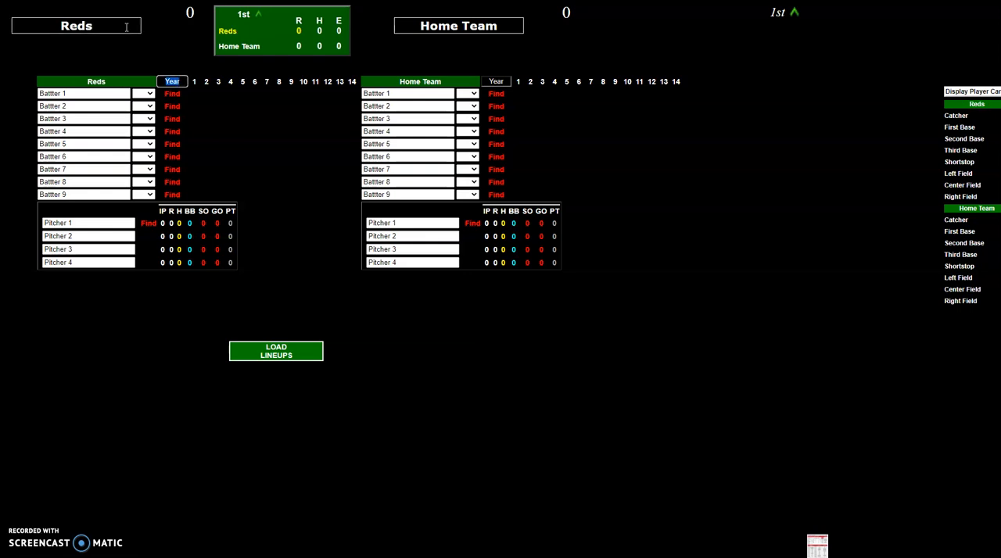
text(1975)
click(458, 25)
text(Red Sox)
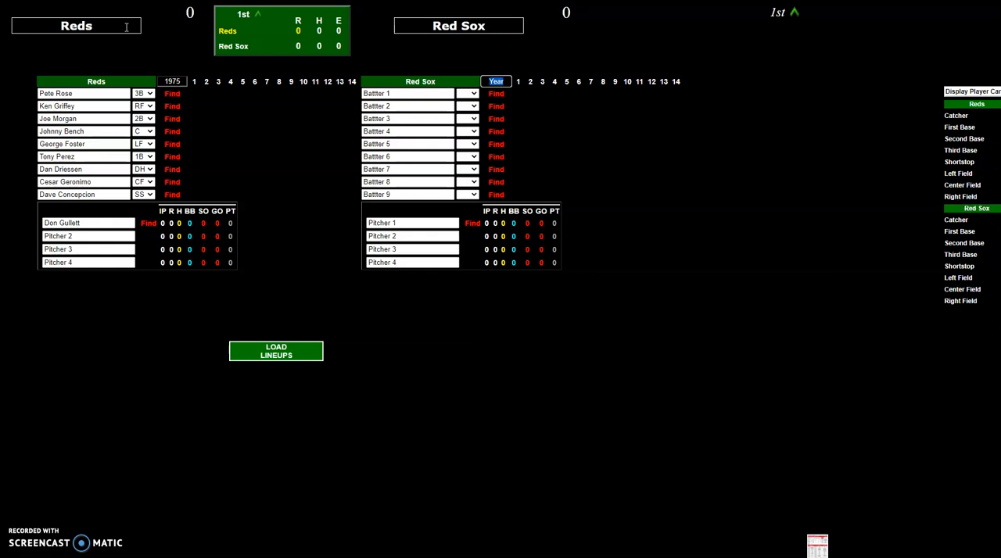
text(1975)
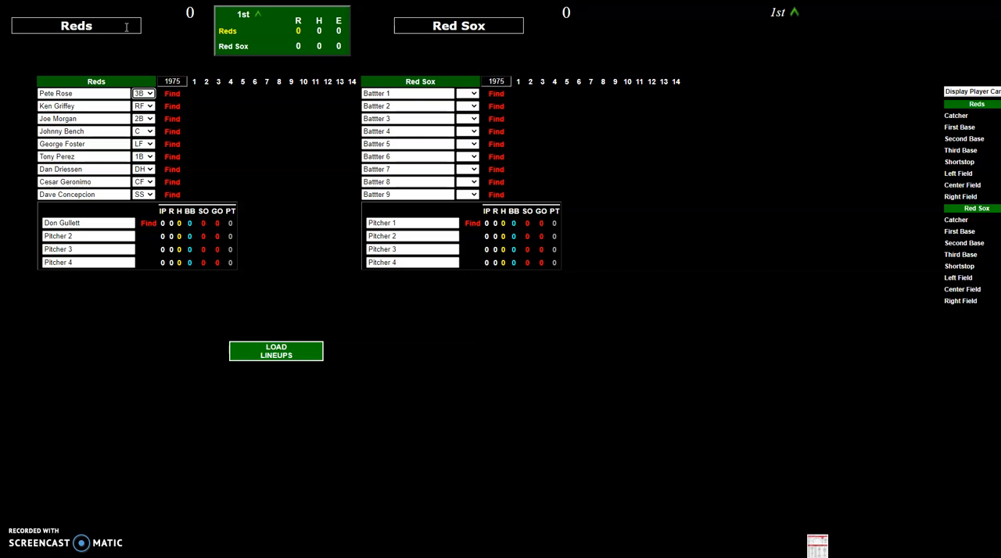
click(276, 350)
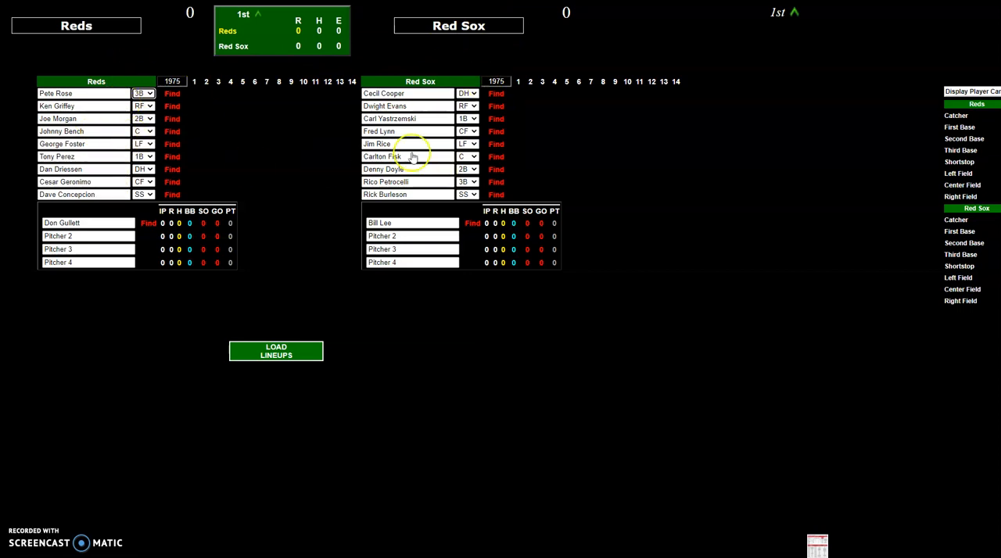
mouse_move(294, 415)
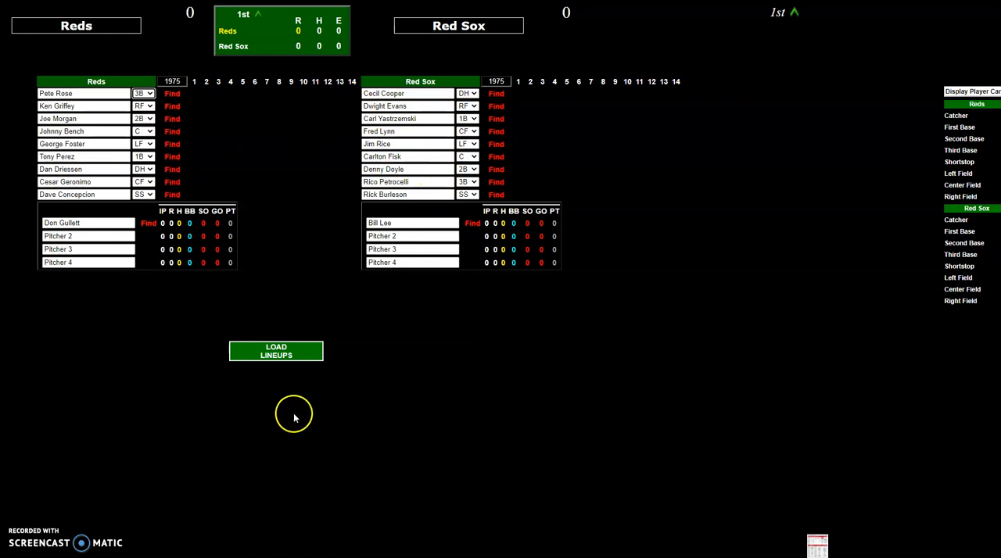
Load both lineups and make Luis Tiant the Red Sox starting pitcher.
click(275, 350)
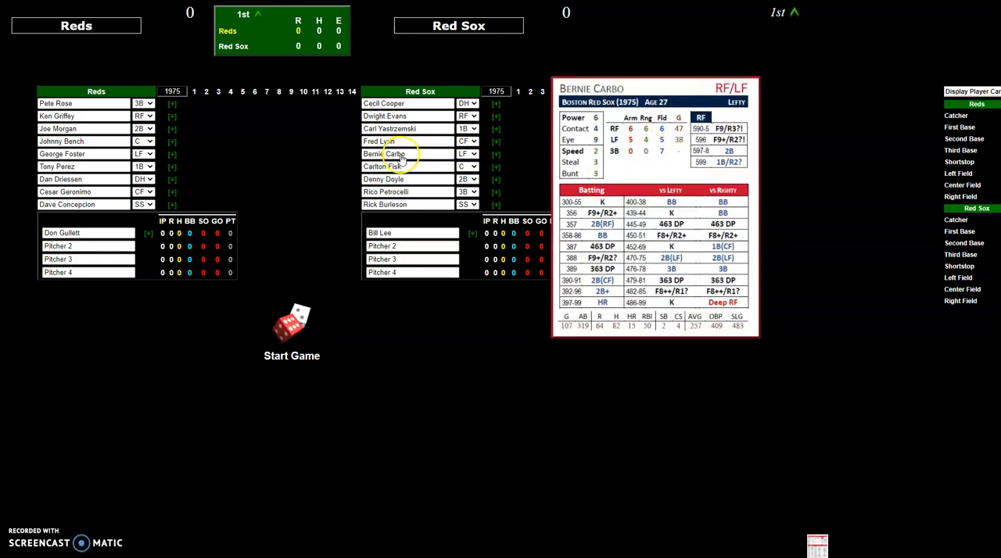
click(413, 231)
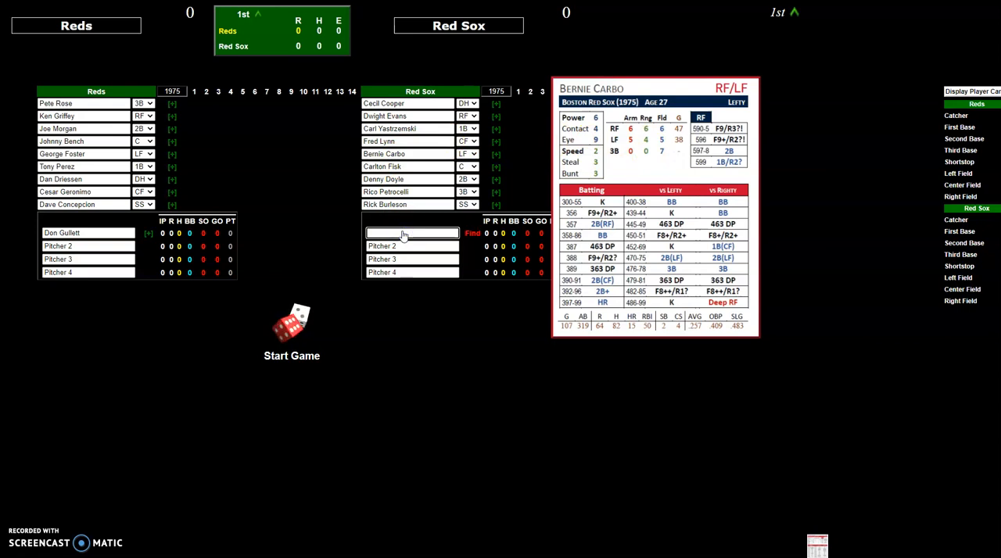
text(Luis Tiant)
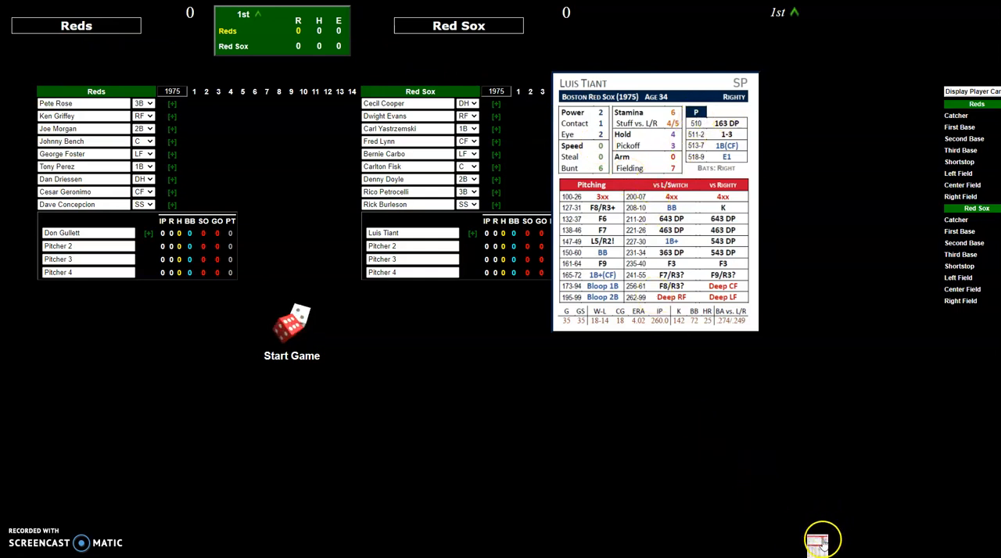
mouse_move(820, 544)
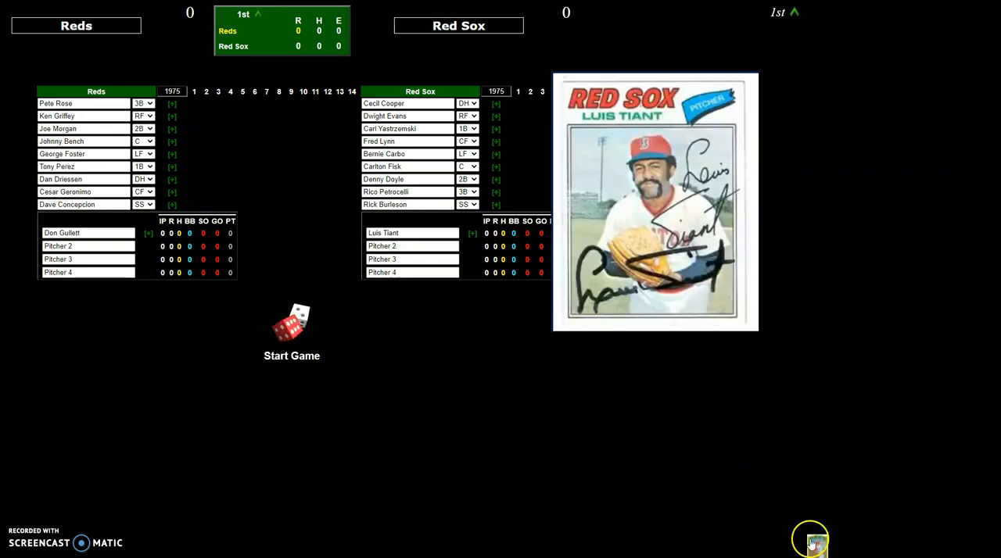
mouse_move(818, 541)
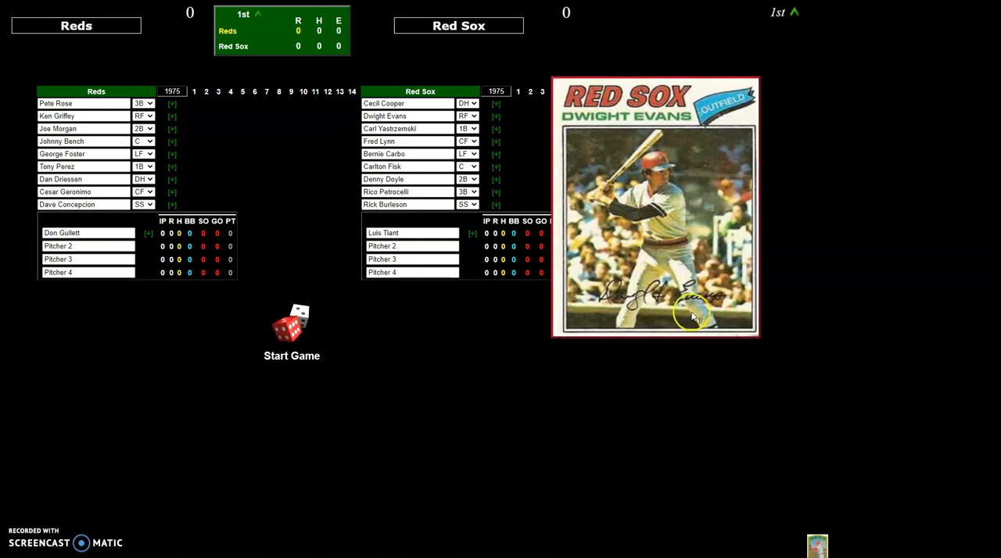
mouse_move(820, 466)
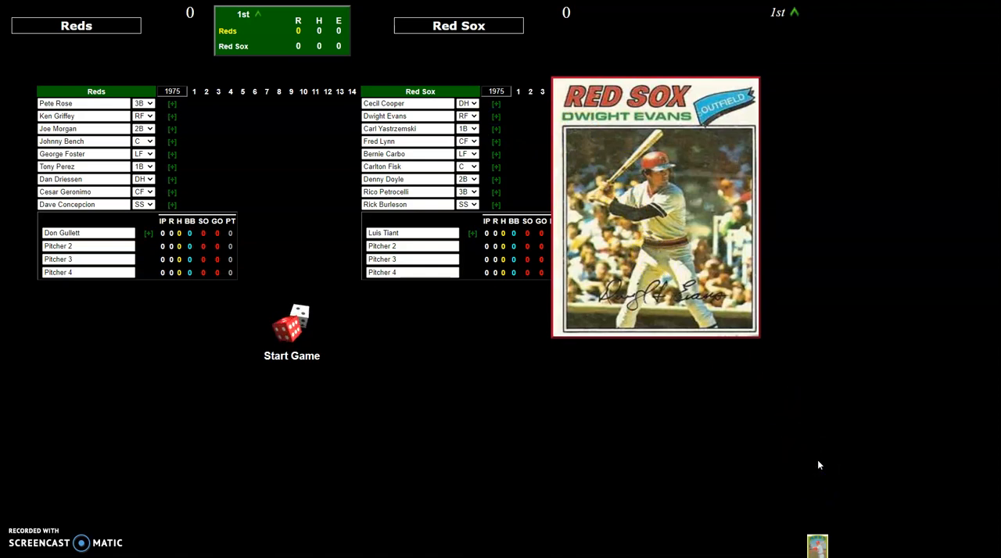
Switch to photo baseball cards and view Dwight Evans's card.
click(291, 323)
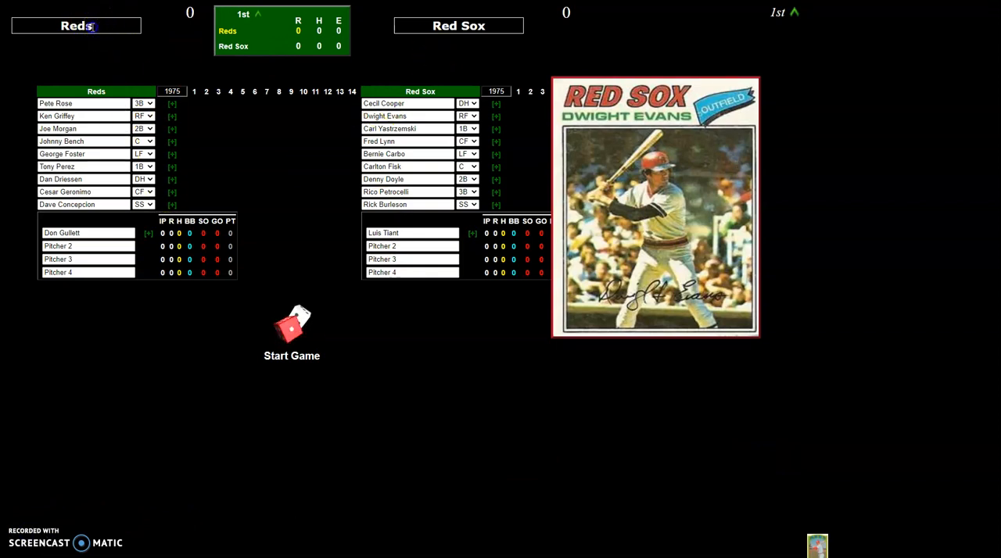
Rename the teams Orioles and Pirates with Brooks Robinson leading off, then reset to blank defaults.
click(75, 25)
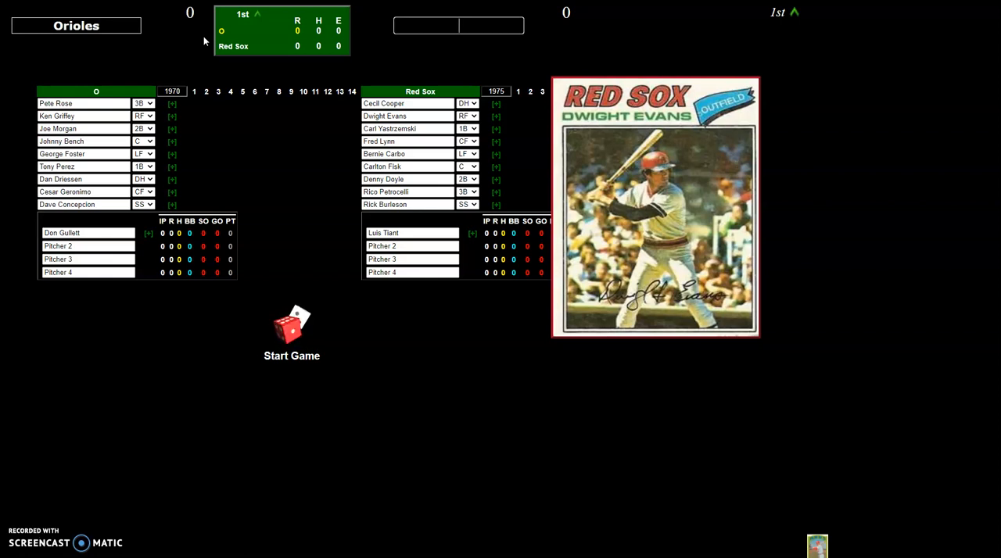
text(Pirates)
click(495, 93)
text(1979)
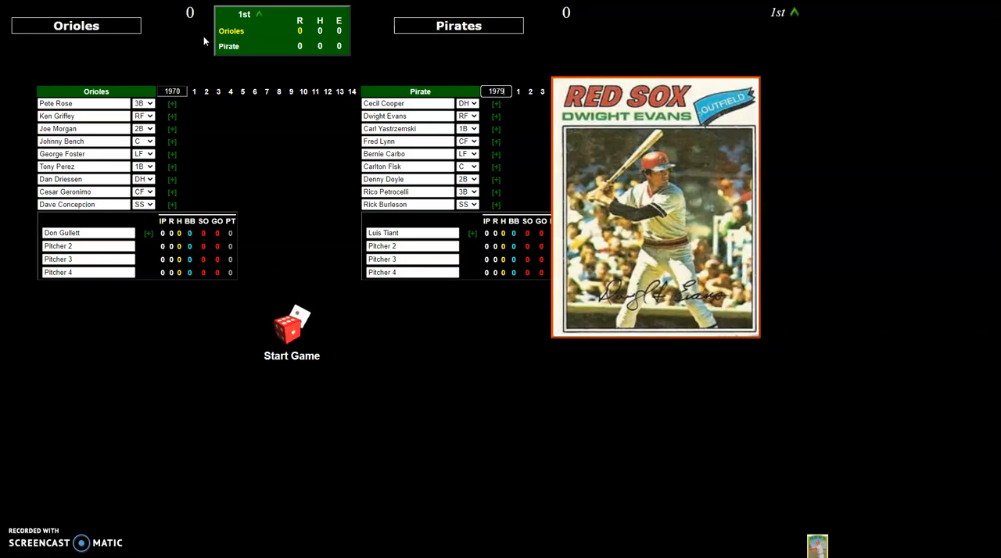
click(82, 104)
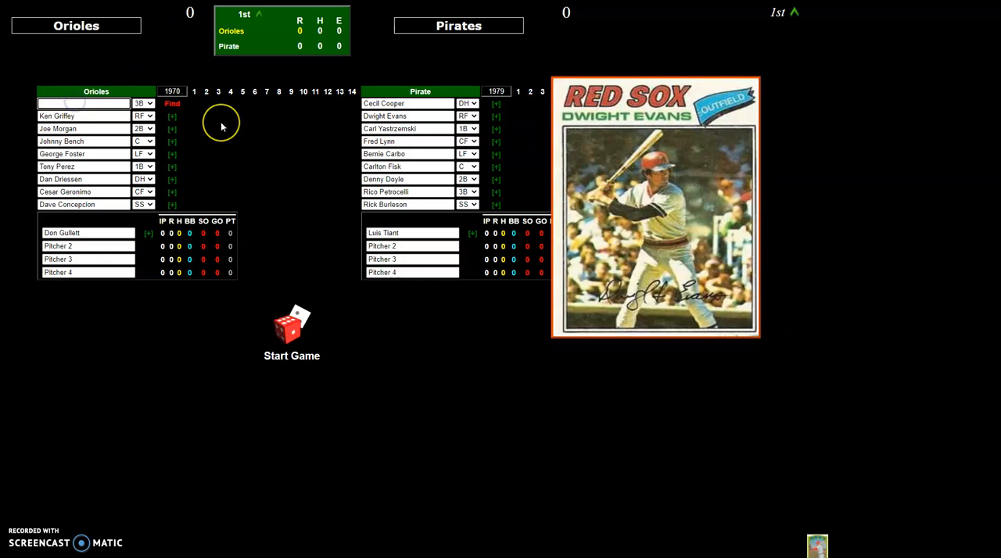
text(Brooks)
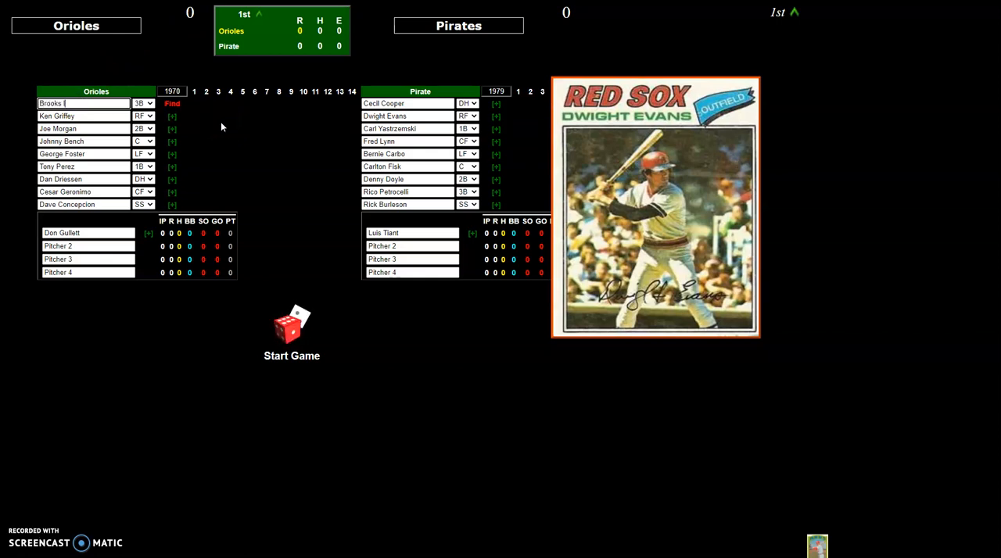
text(Robinson)
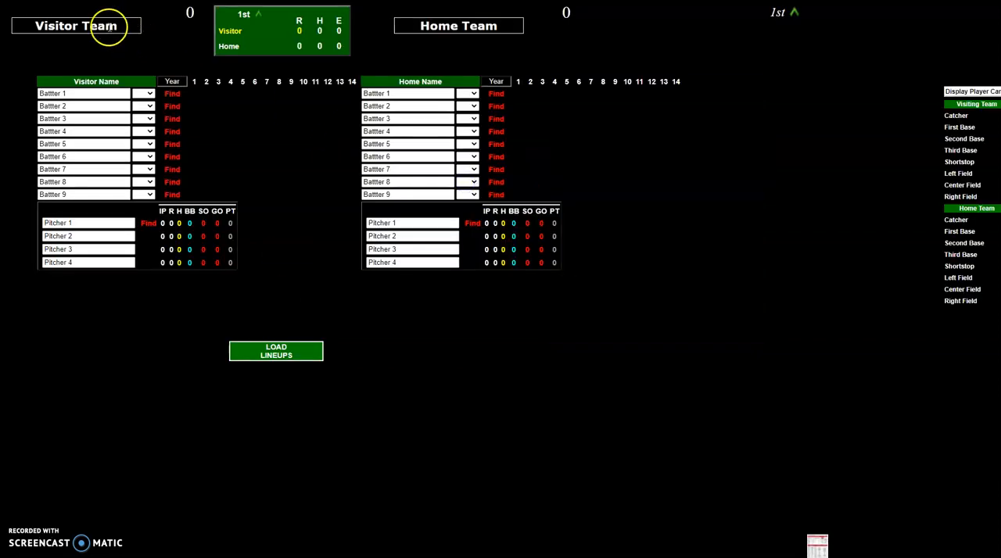
Re-enter Reds and Red Sox for 1975 and load both lineups.
click(75, 25)
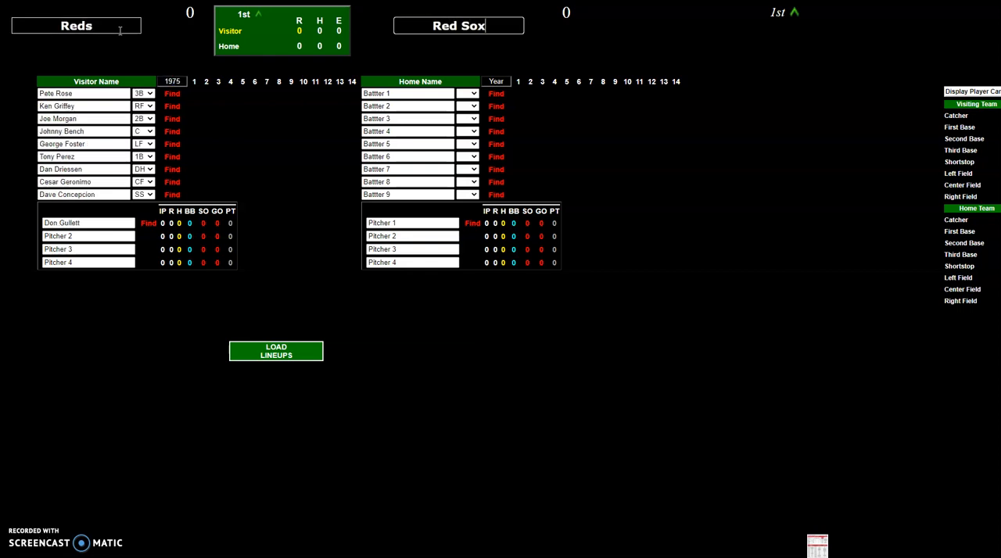
click(275, 350)
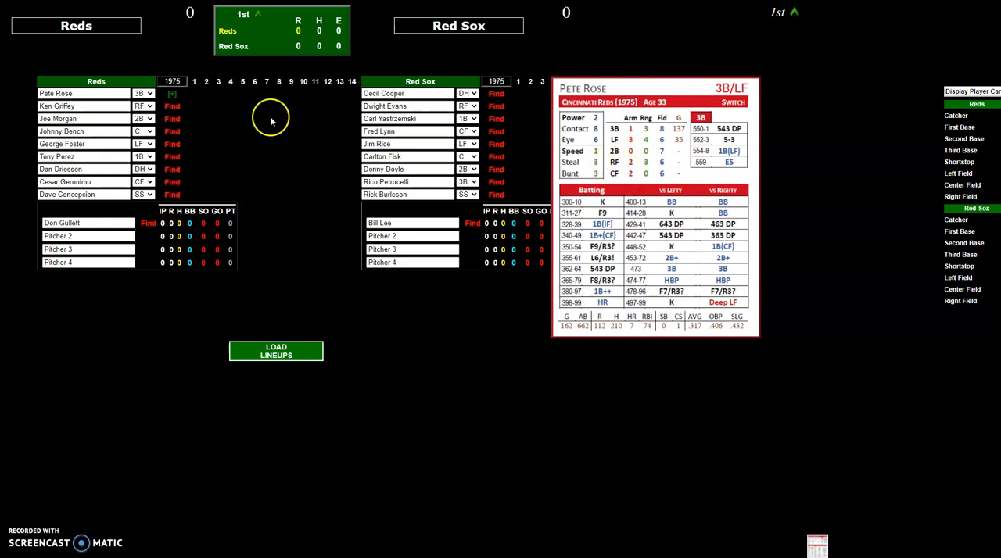
mouse_move(276, 336)
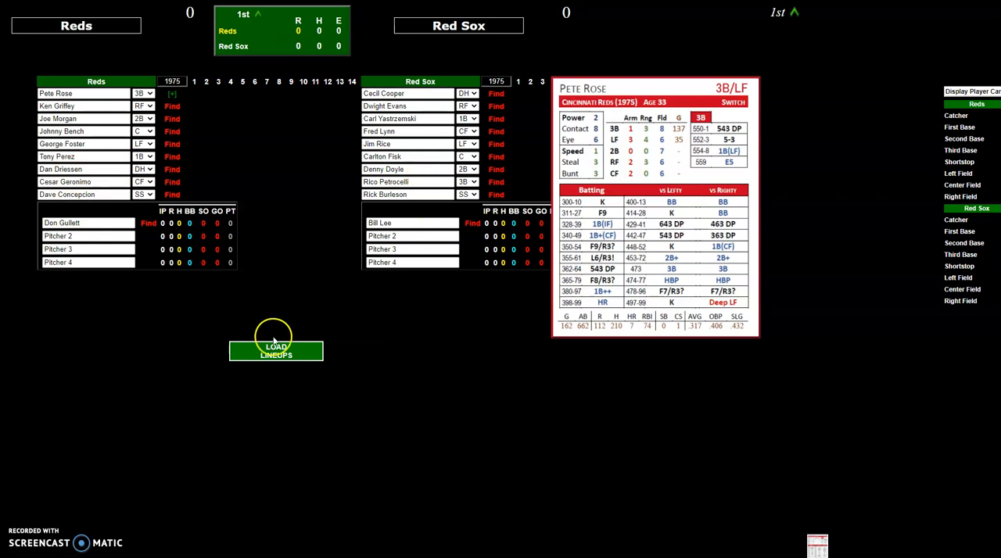
click(275, 351)
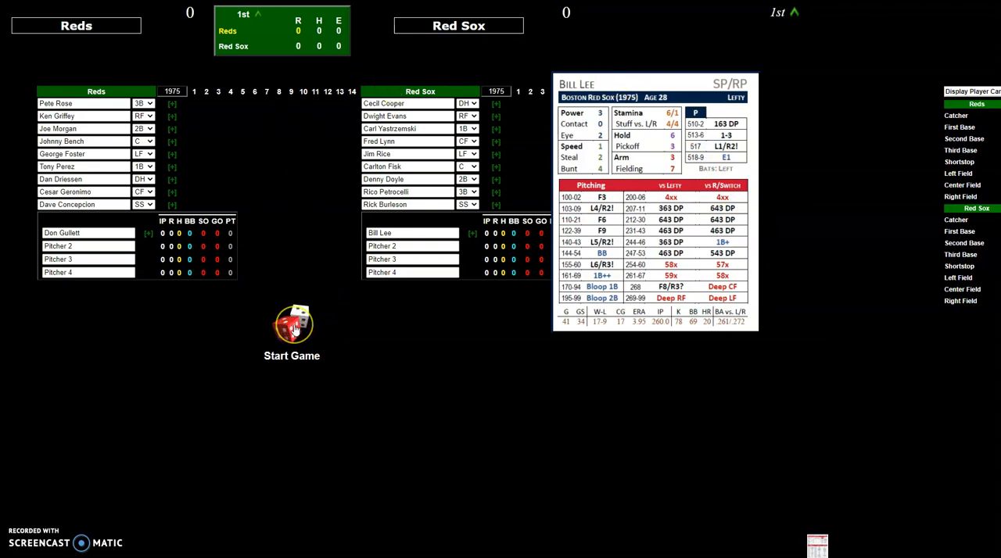
Start the game and roll the dice for Pete Rose's leadoff at-bat against Bill Lee.
click(291, 327)
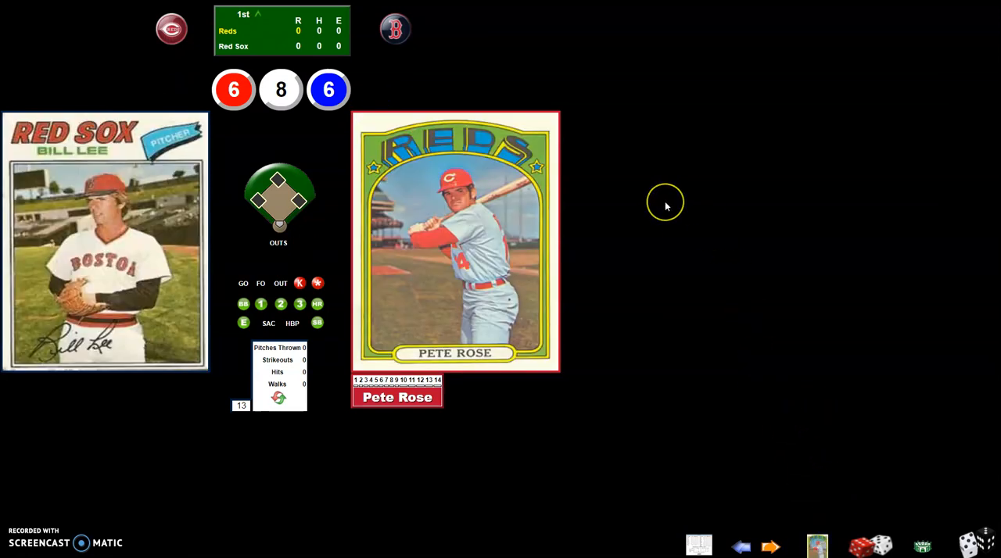
mouse_move(666, 206)
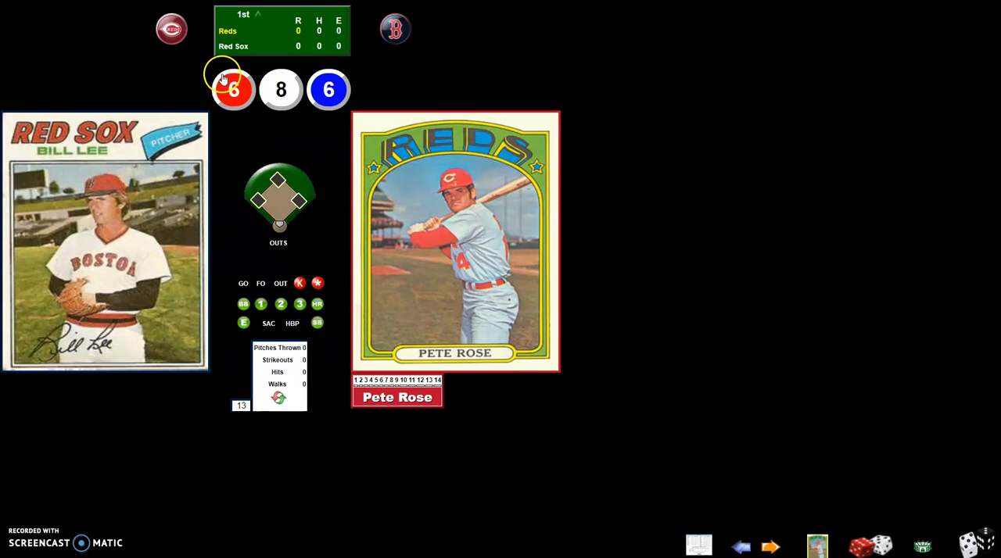
mouse_move(382, 97)
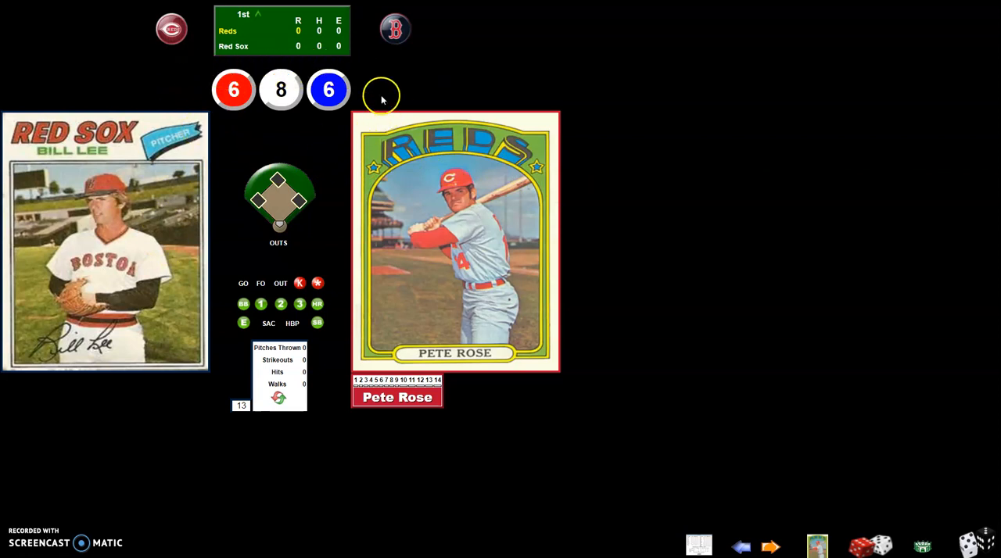
mouse_move(204, 66)
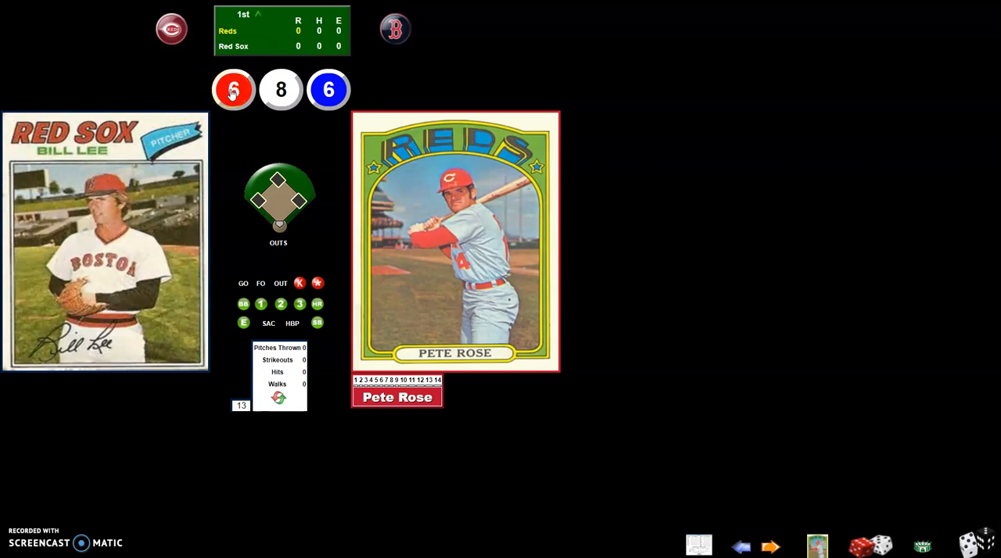
click(328, 89)
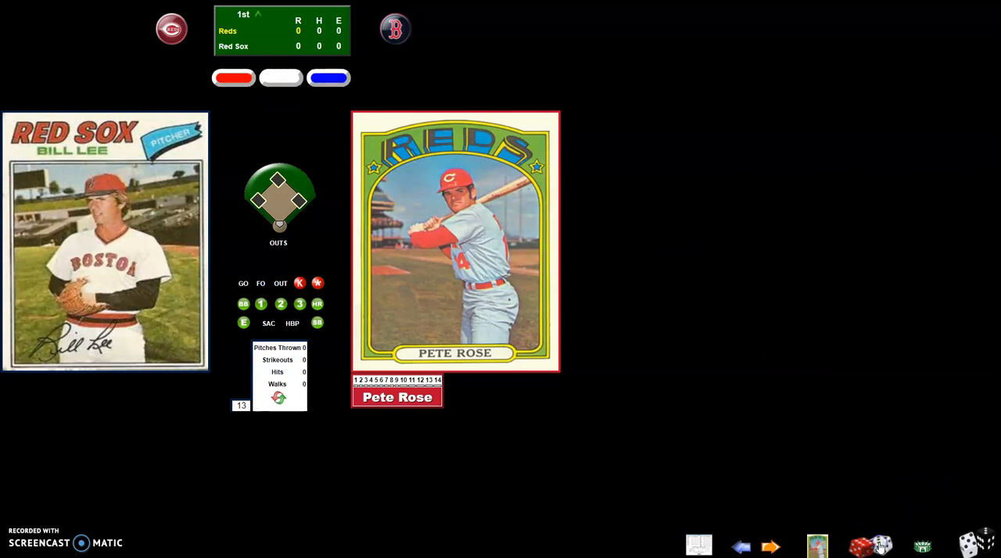
mouse_move(727, 352)
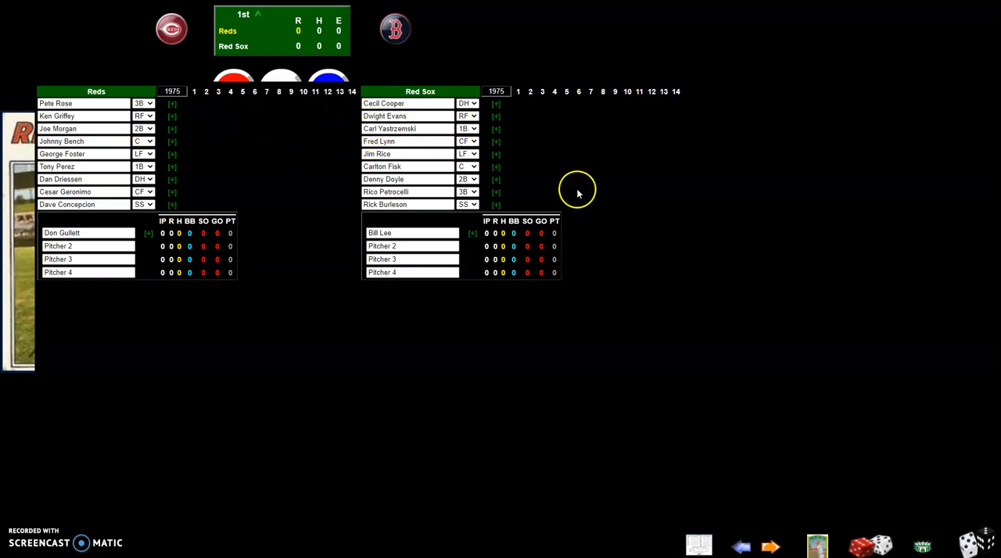
mouse_move(524, 139)
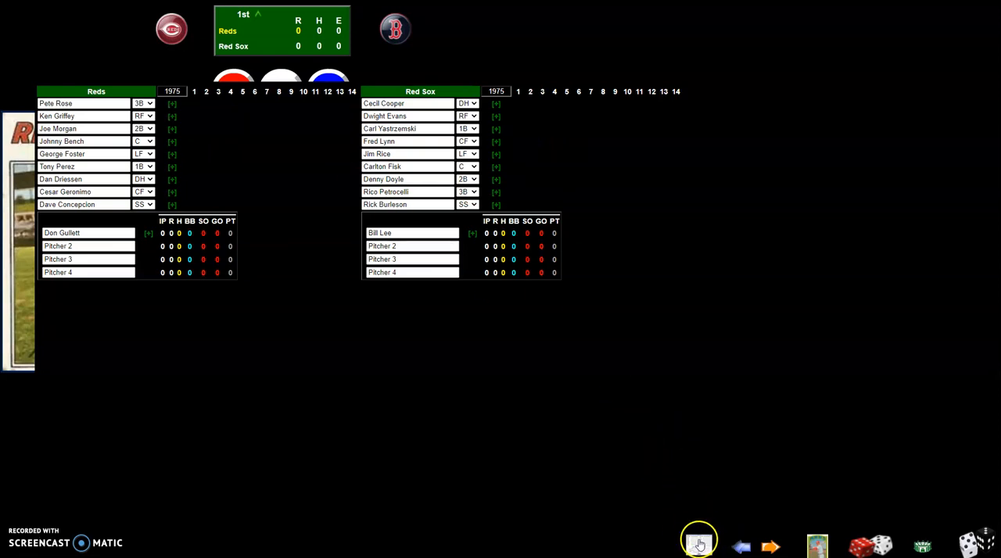
Close the box score and return to Pete Rose's at-bat, dice reading 6-1-3.
click(698, 544)
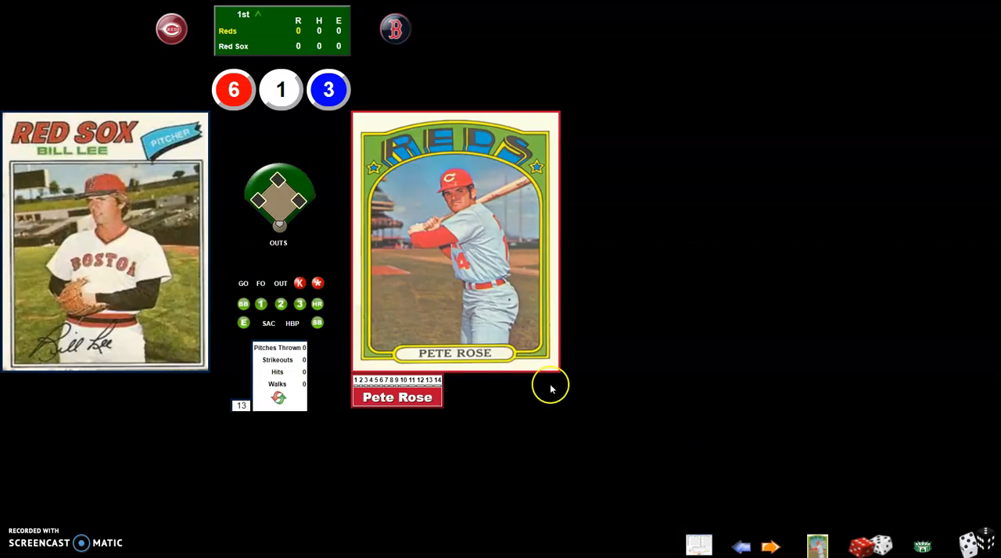
mouse_move(325, 154)
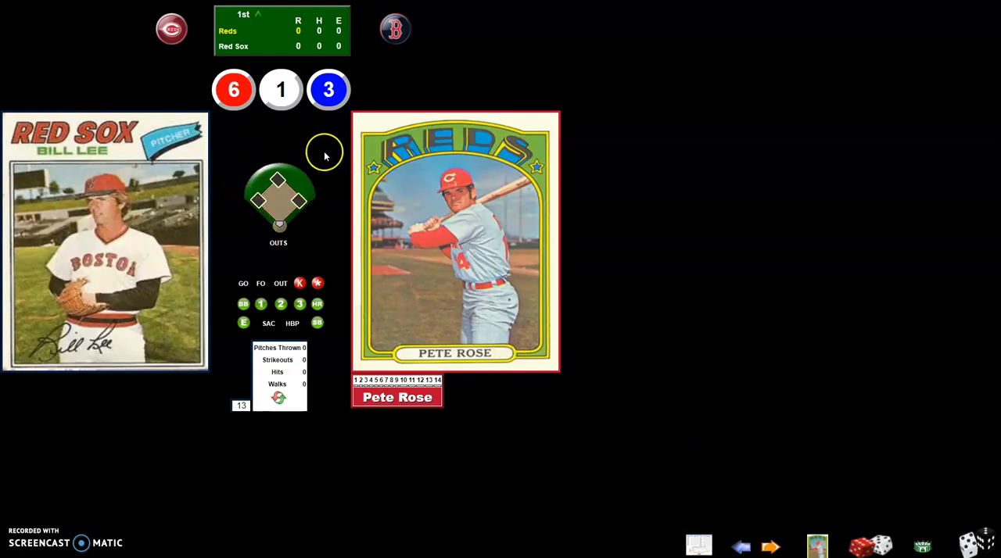
mouse_move(290, 56)
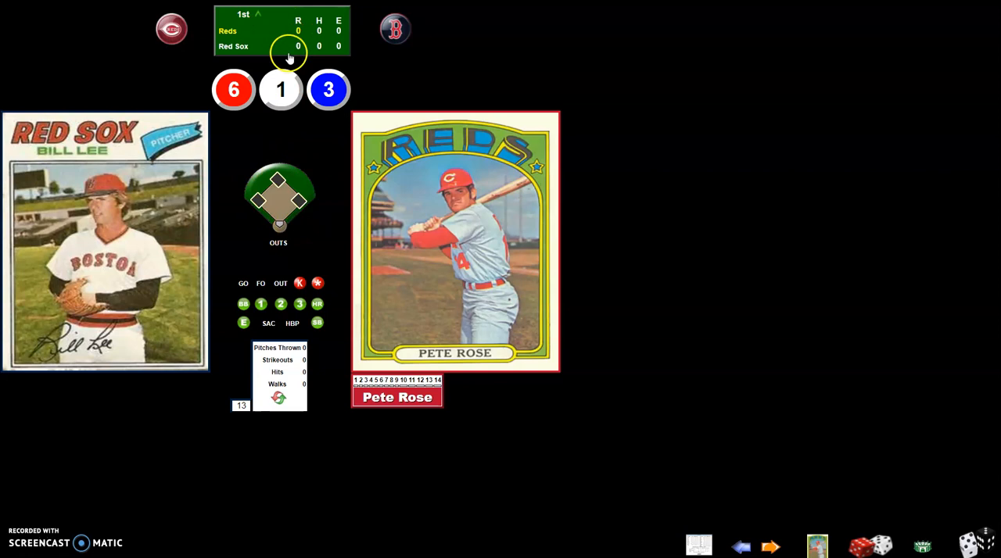
mouse_move(379, 258)
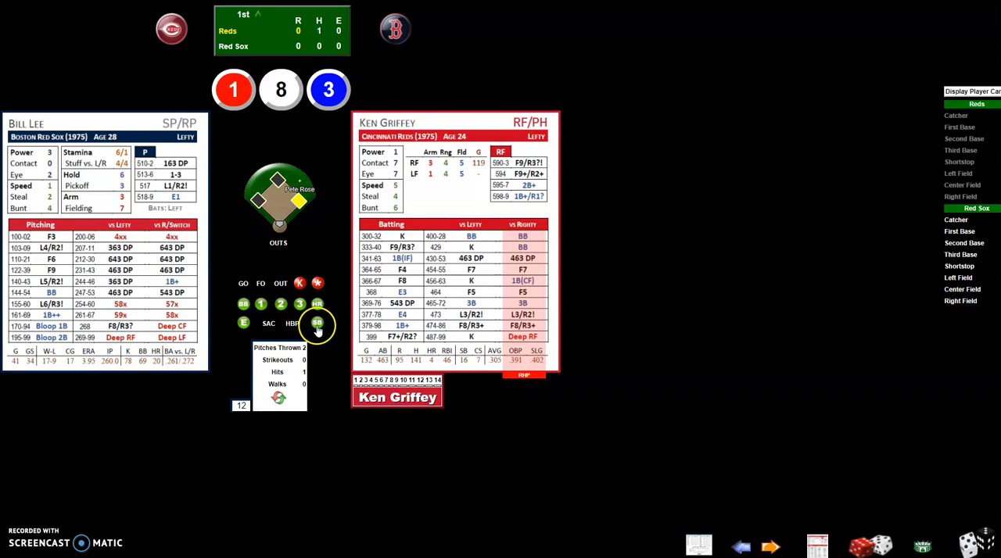
Record Ken Griffey's hit, giving the Reds a 1–0 lead on two hits.
click(316, 324)
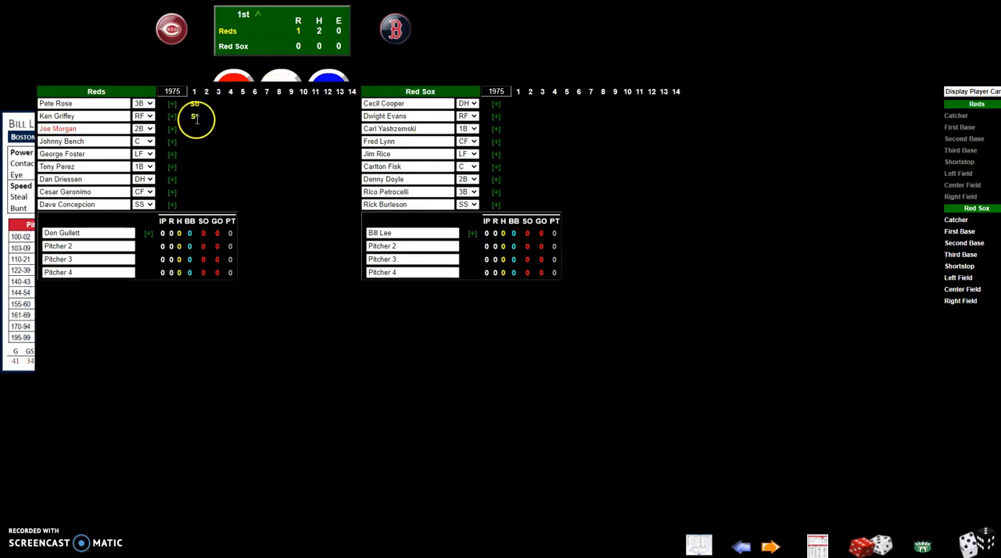
click(58, 128)
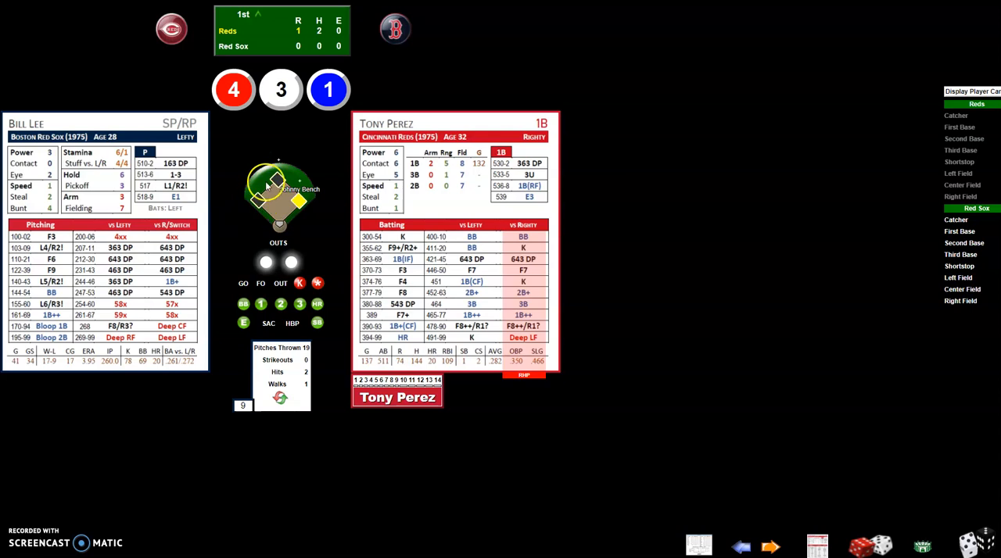
mouse_move(226, 228)
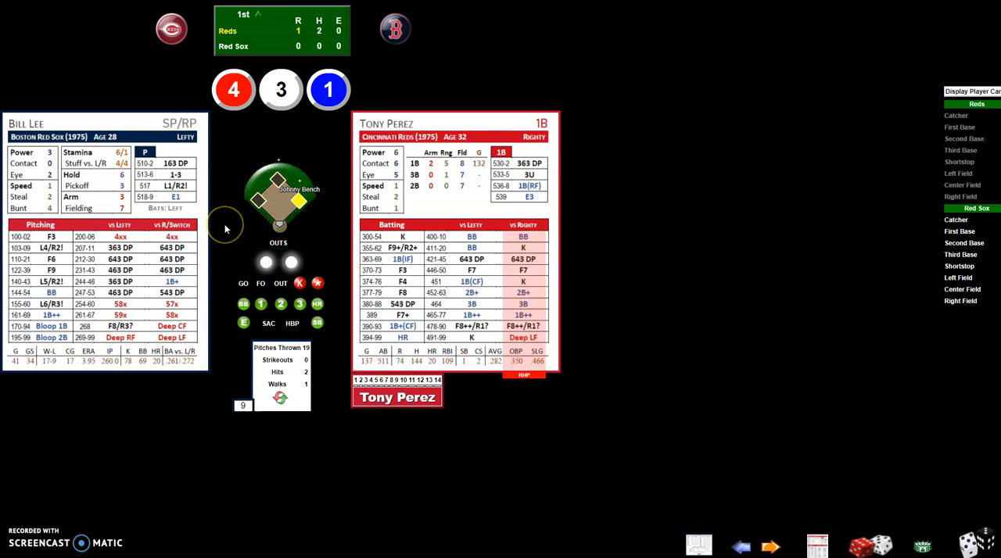
mouse_move(280, 181)
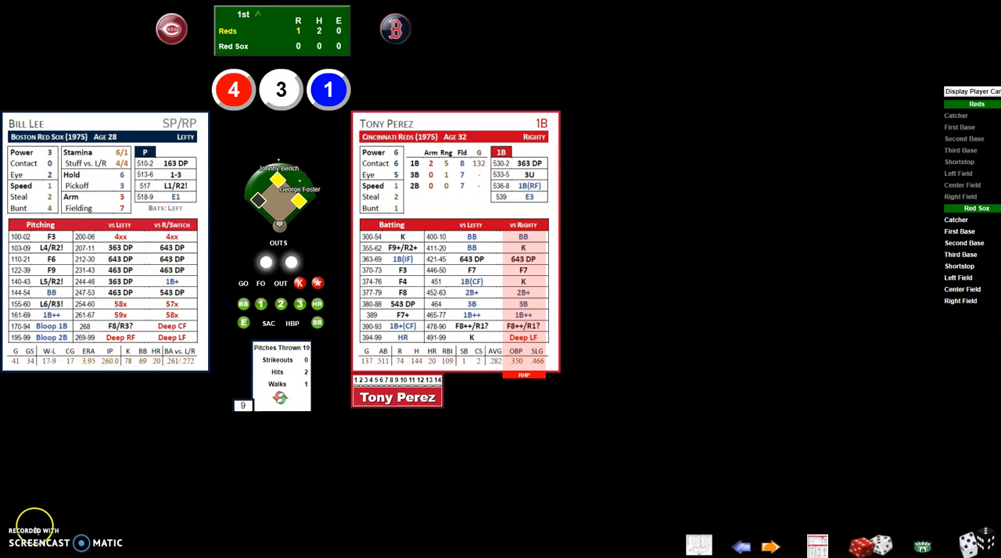
mouse_move(269, 475)
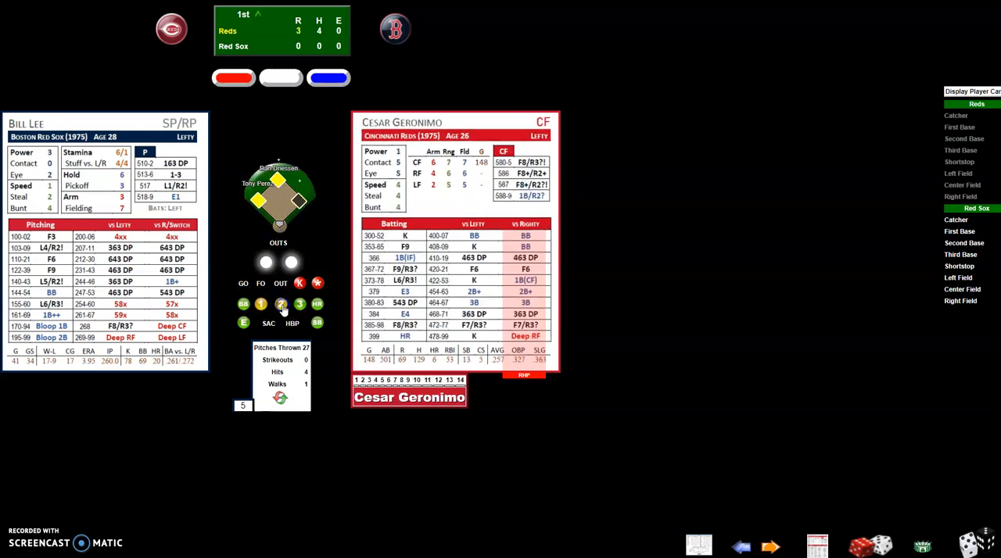
Review the inning's box score and return to the field with Geronimo batting.
click(281, 304)
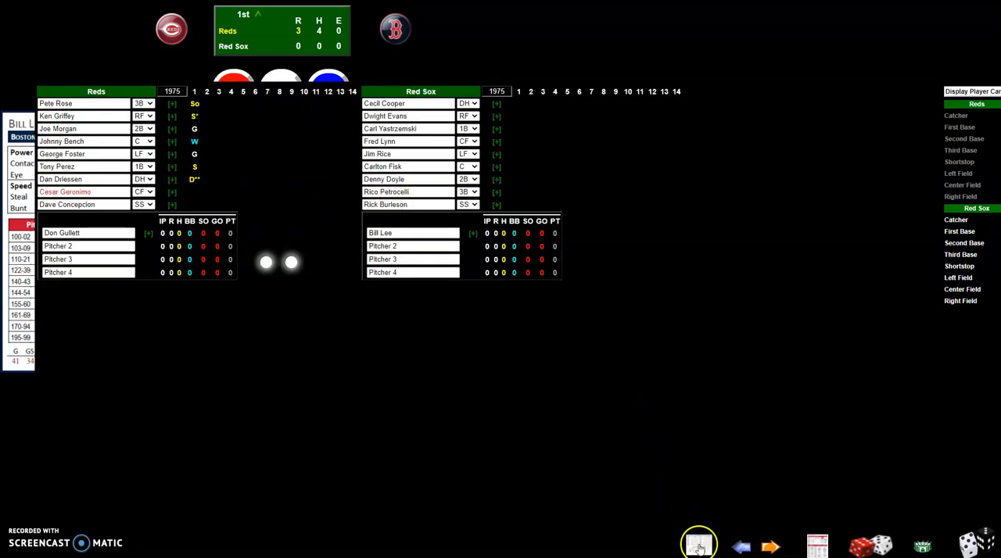
click(697, 545)
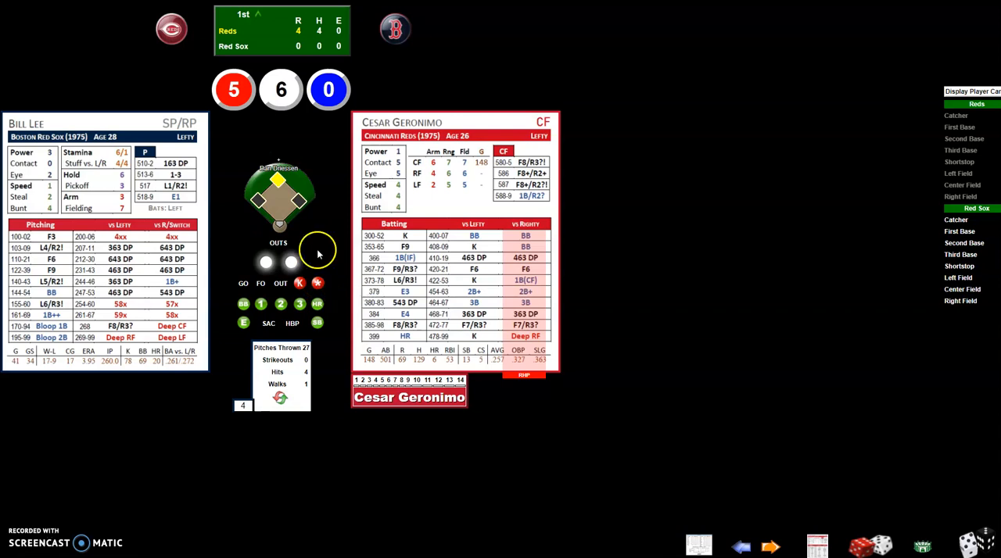
mouse_move(327, 276)
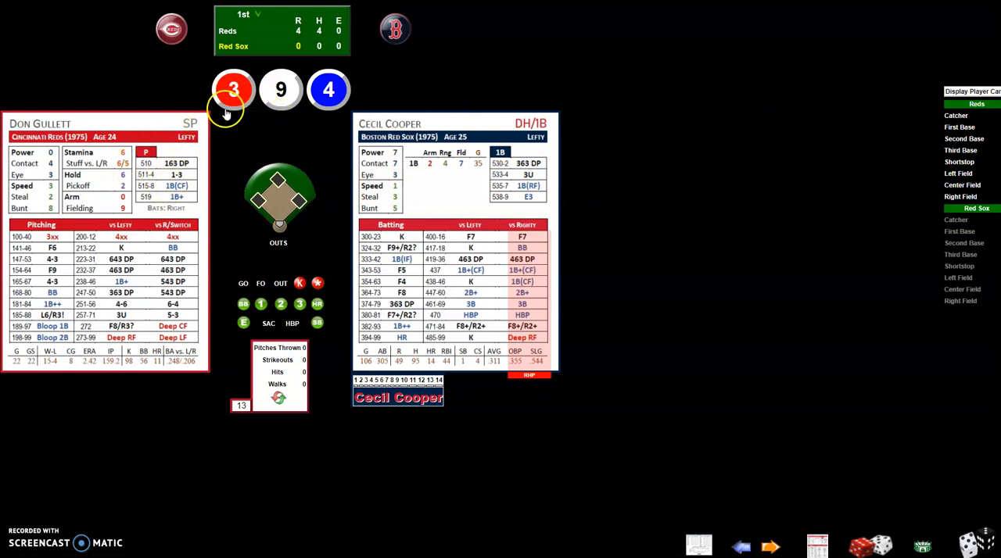
mouse_move(883, 544)
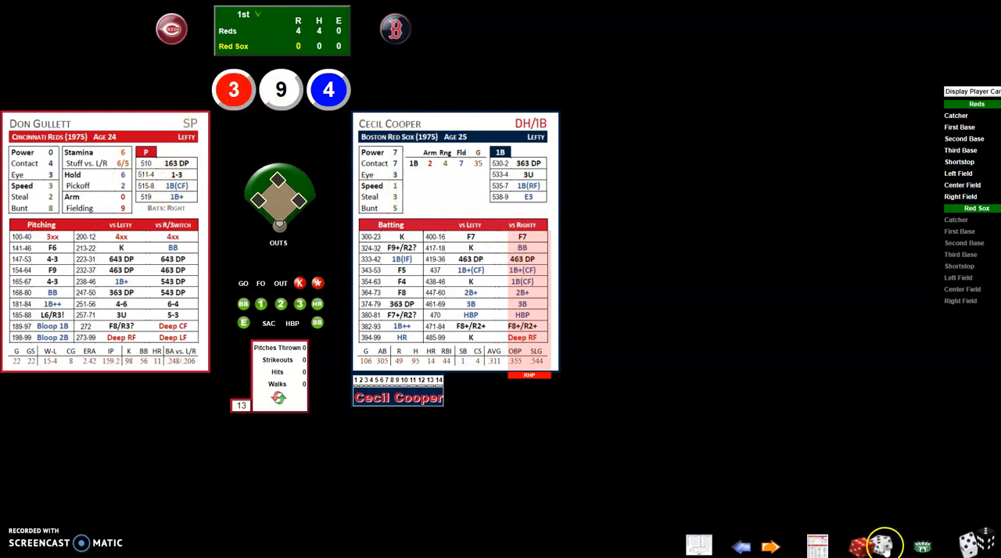
click(882, 544)
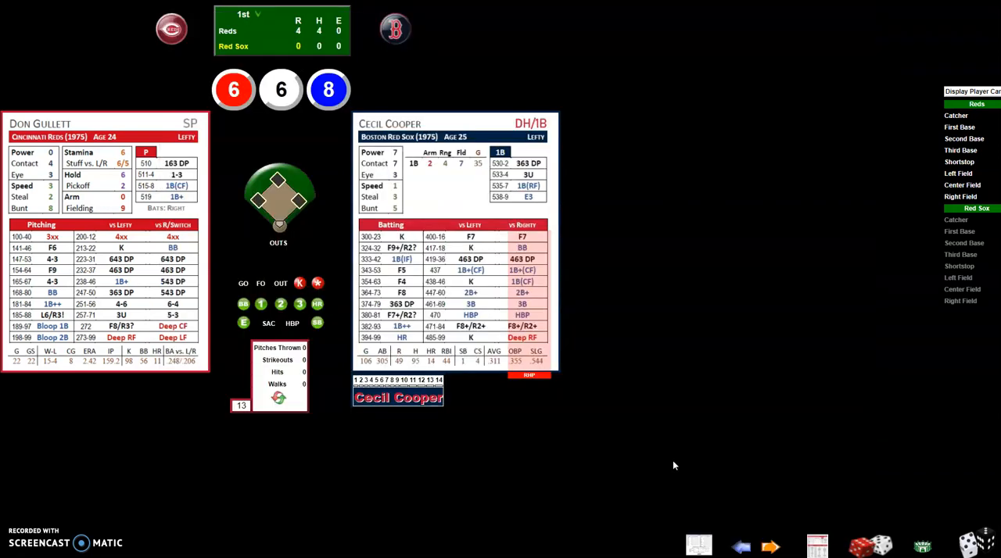
click(233, 89)
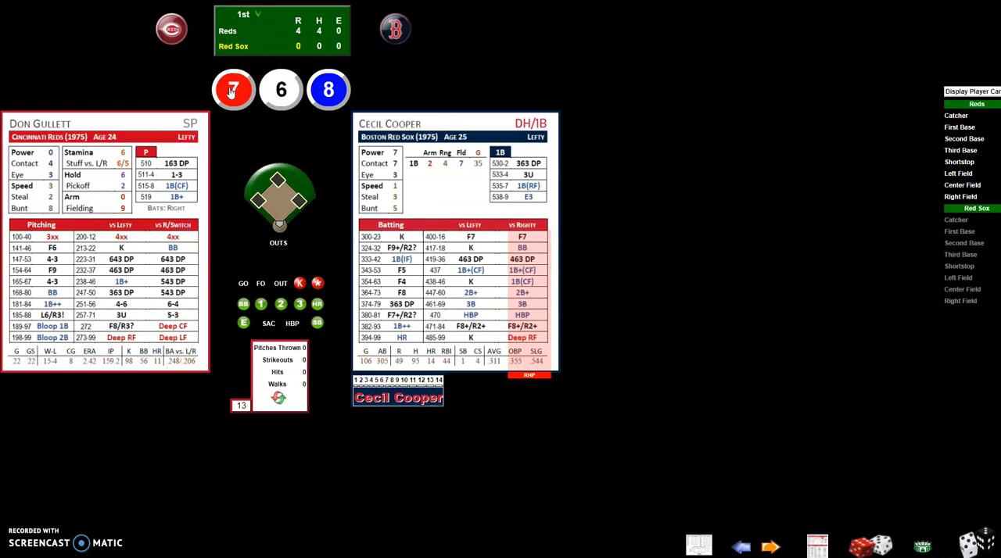
click(233, 89)
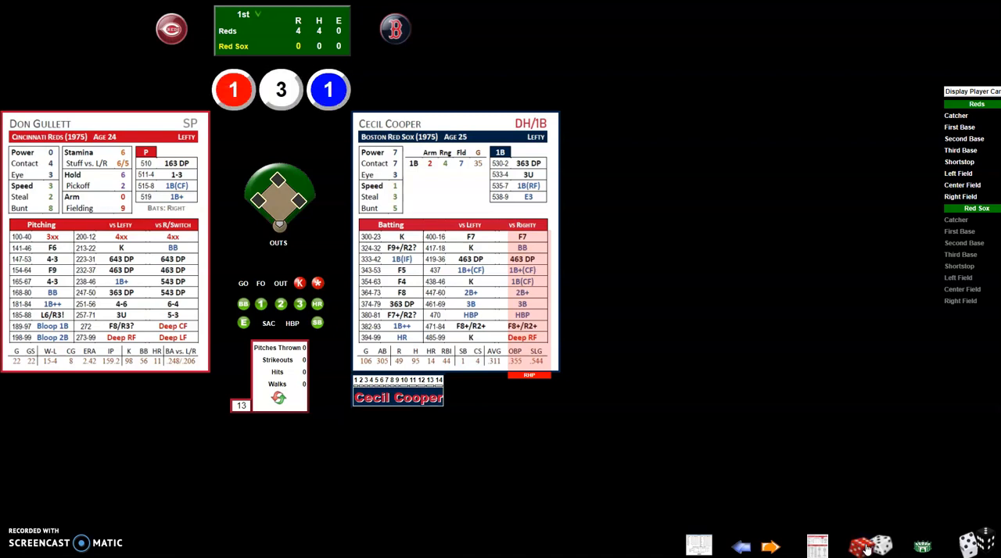
click(869, 544)
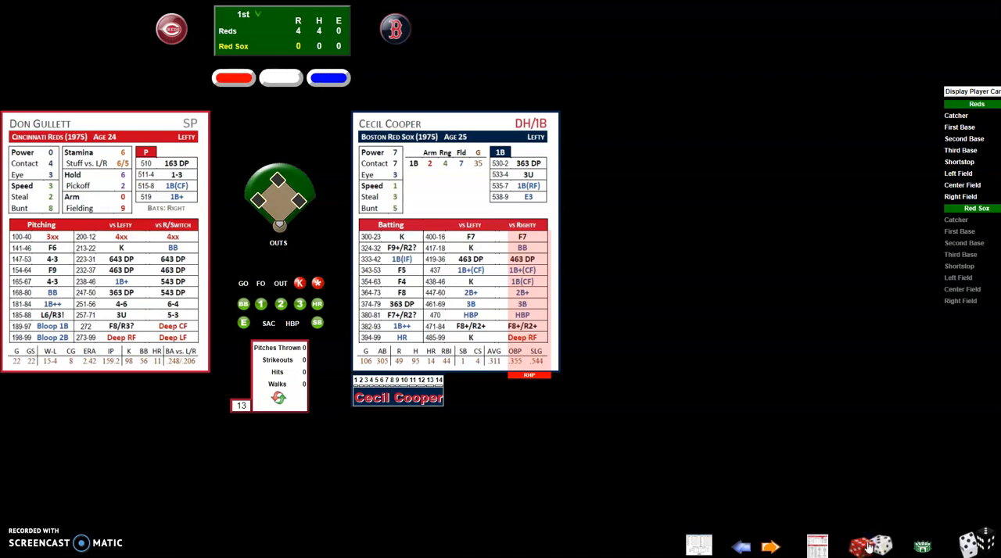
click(879, 545)
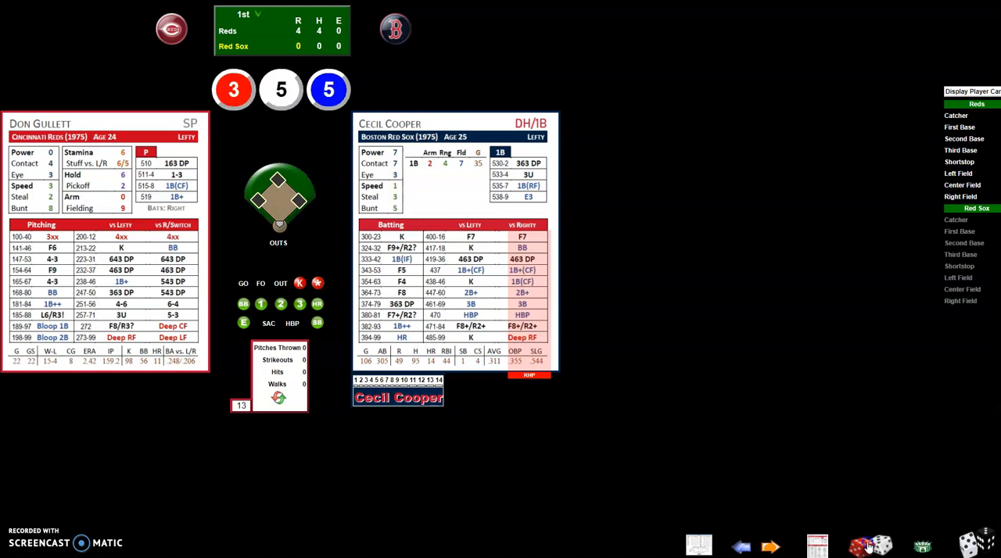
click(876, 545)
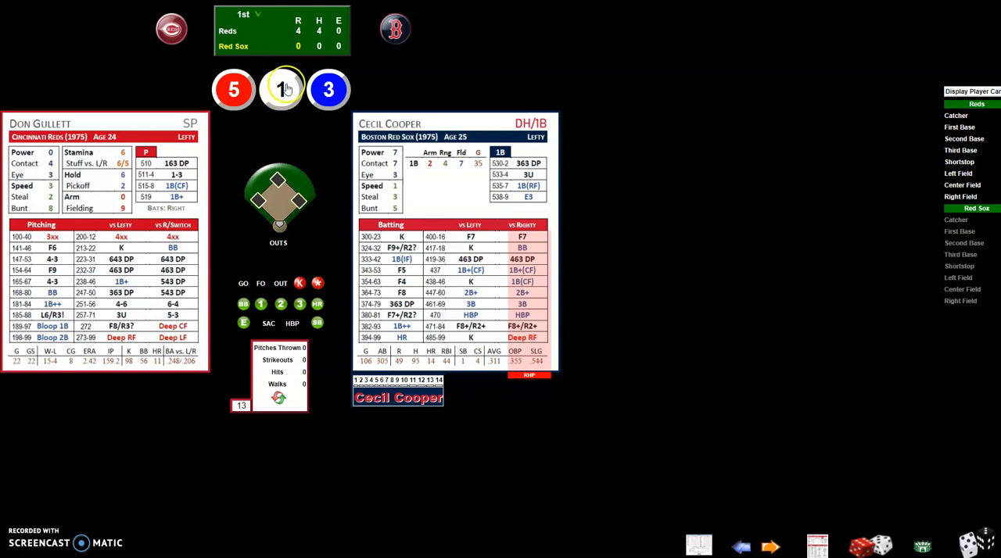
click(281, 89)
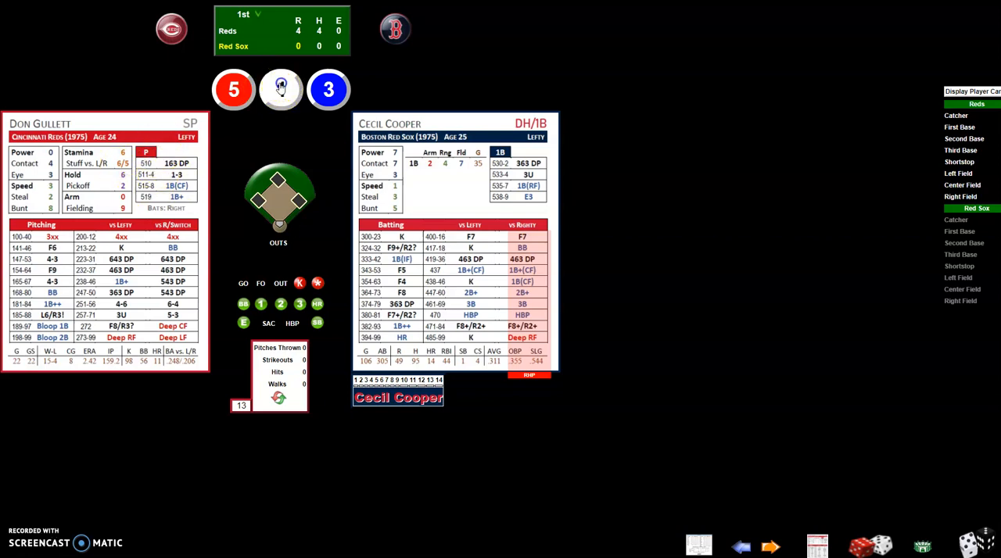
Roll Cecil Cooper's at-bat and display Reds catcher Johnny Bench's player card.
click(282, 89)
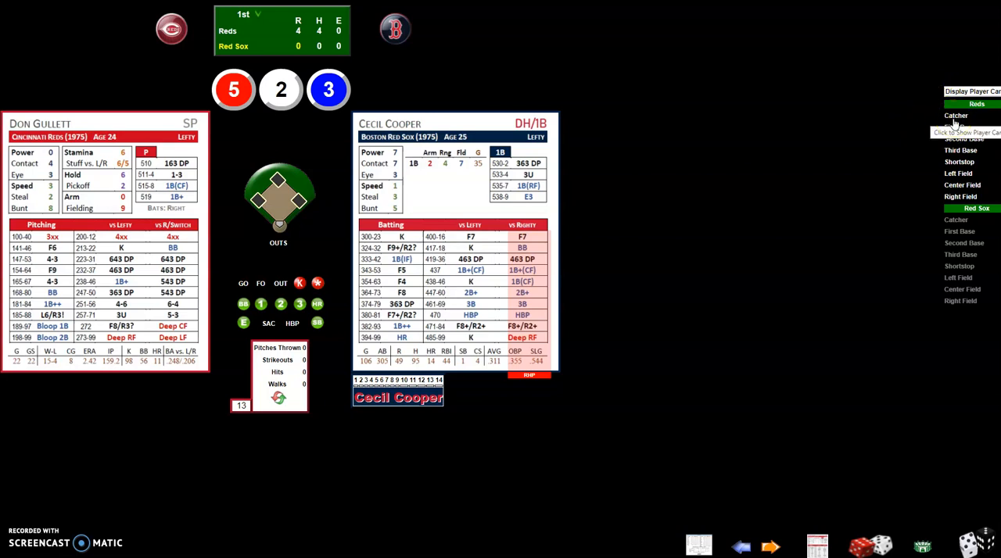
click(956, 116)
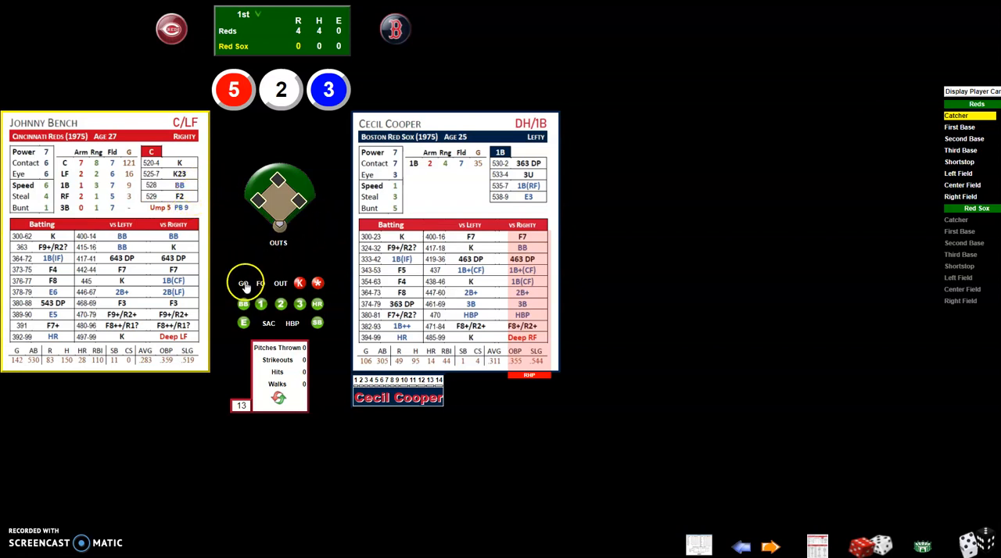
mouse_move(282, 283)
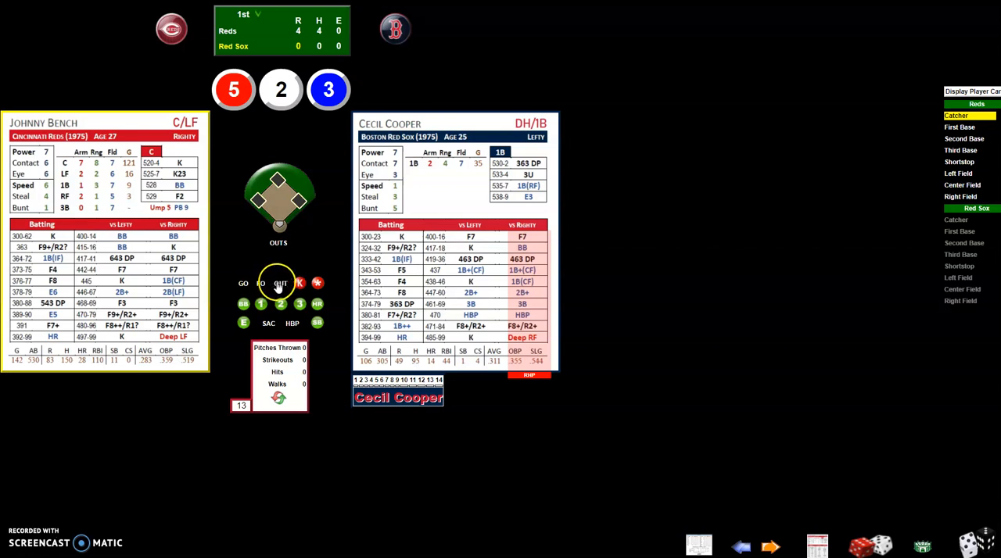
Record the out on Cecil Cooper's at-bat to close the Red Sox's first inning.
click(769, 546)
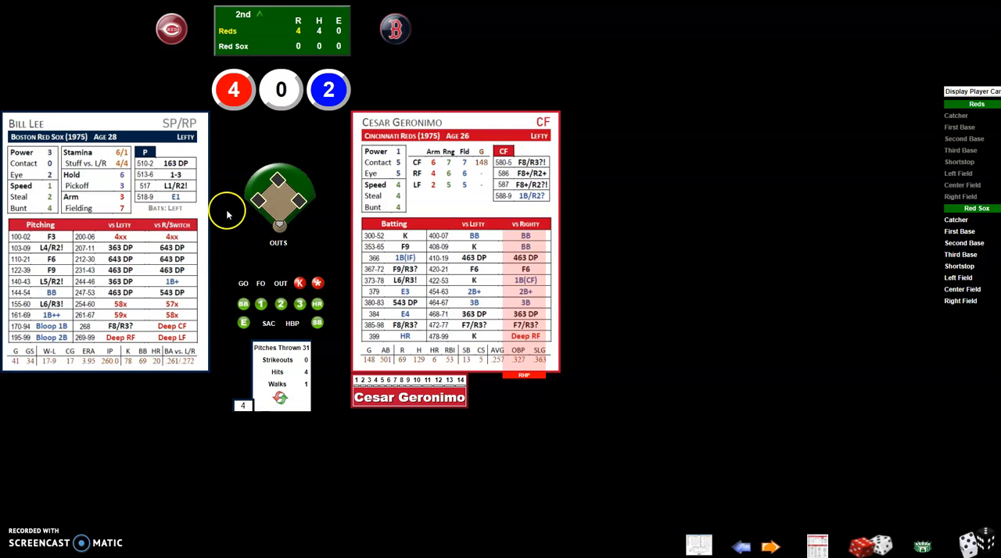
mouse_move(734, 525)
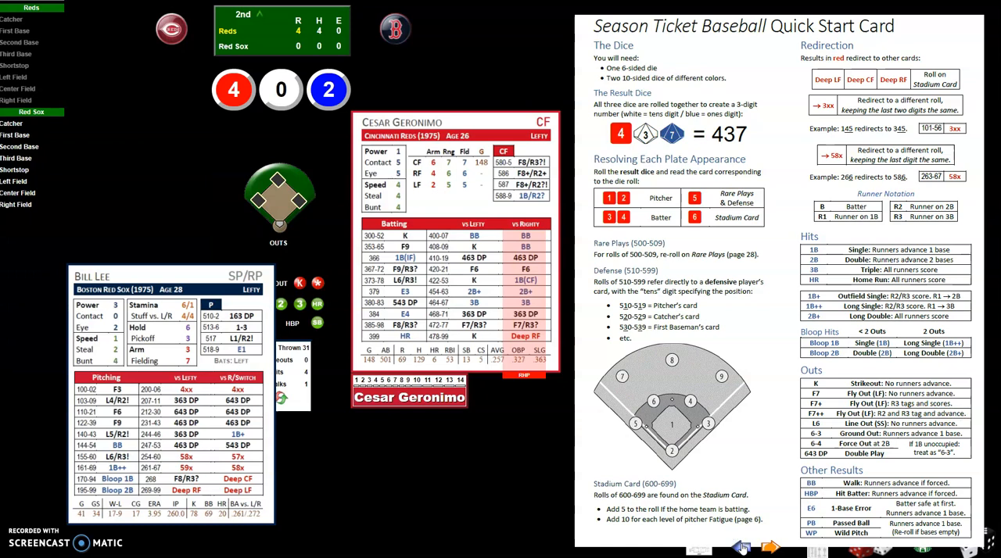
Page through the Season Ticket Baseball rules: runner events, rare plays tables, and back to runner events.
click(770, 548)
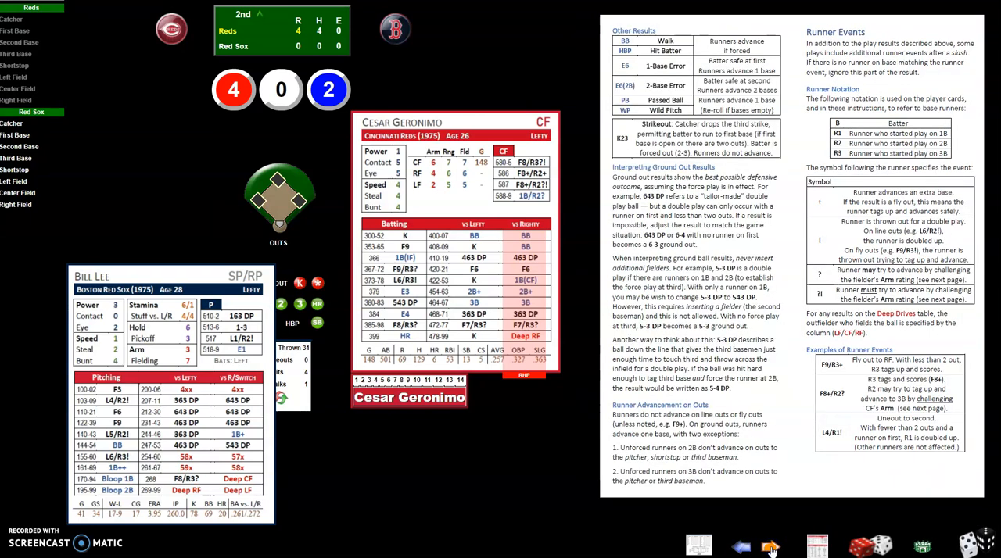
click(770, 546)
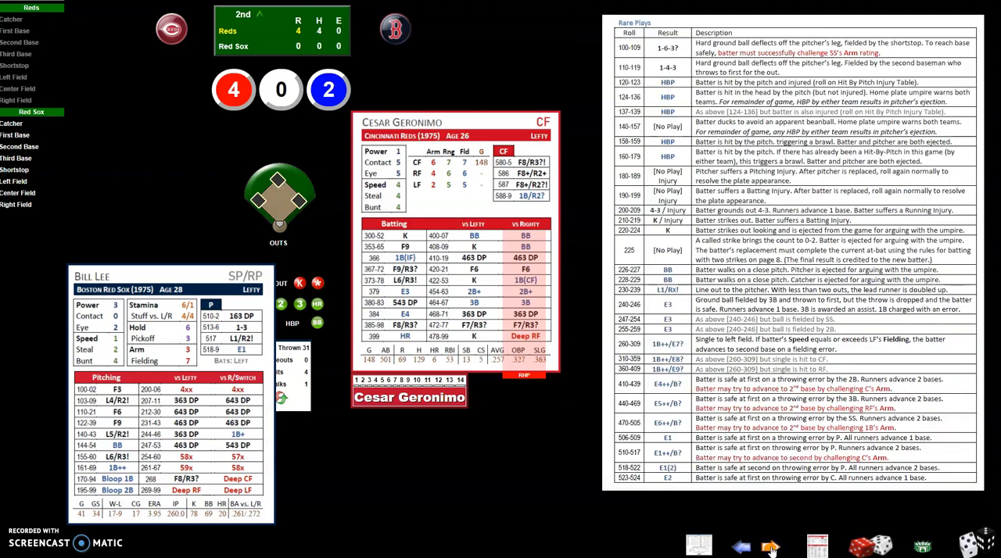
click(769, 546)
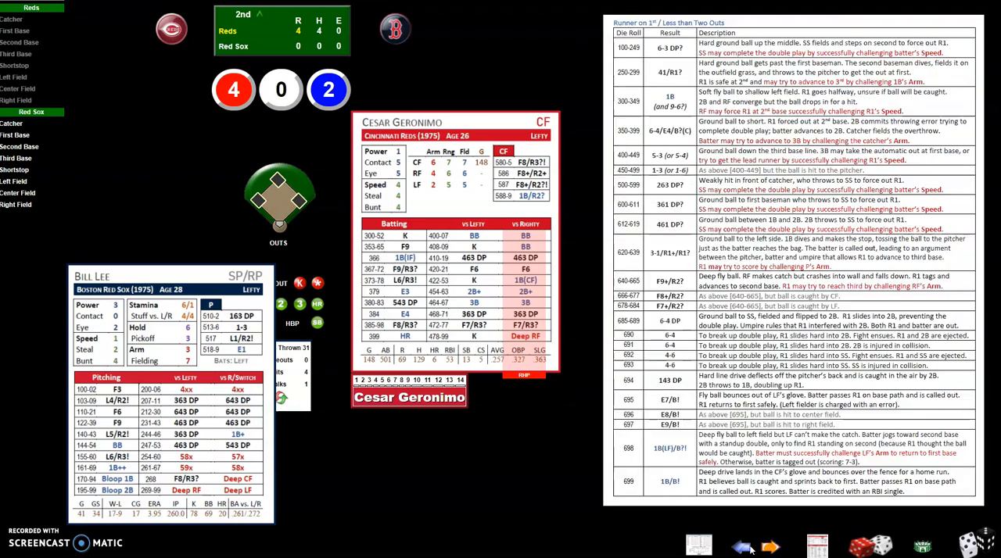
click(741, 546)
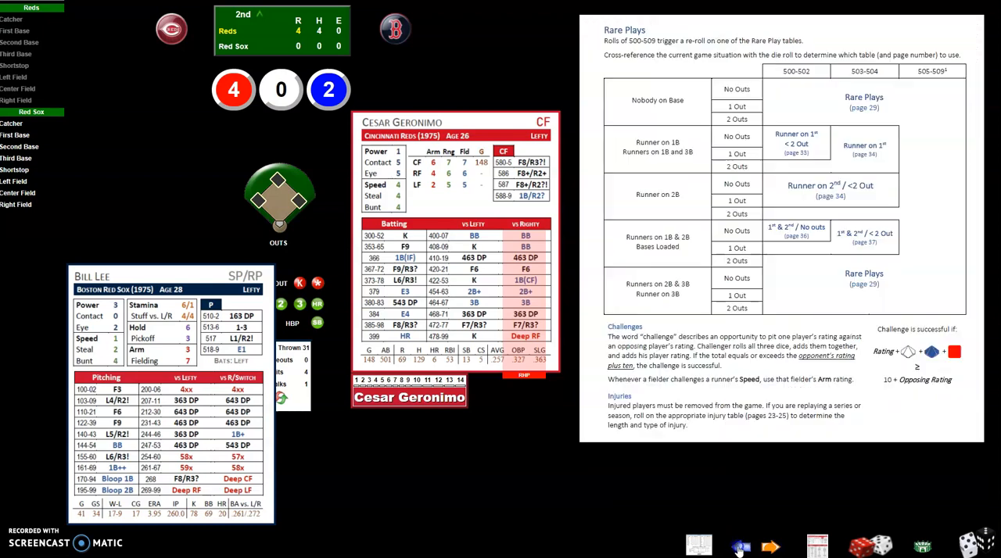
click(740, 546)
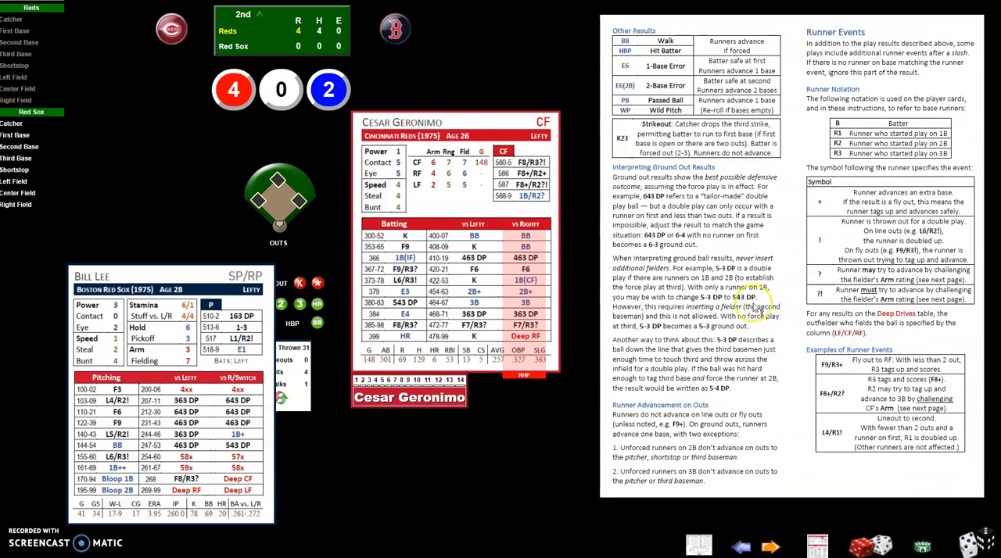
mouse_move(716, 113)
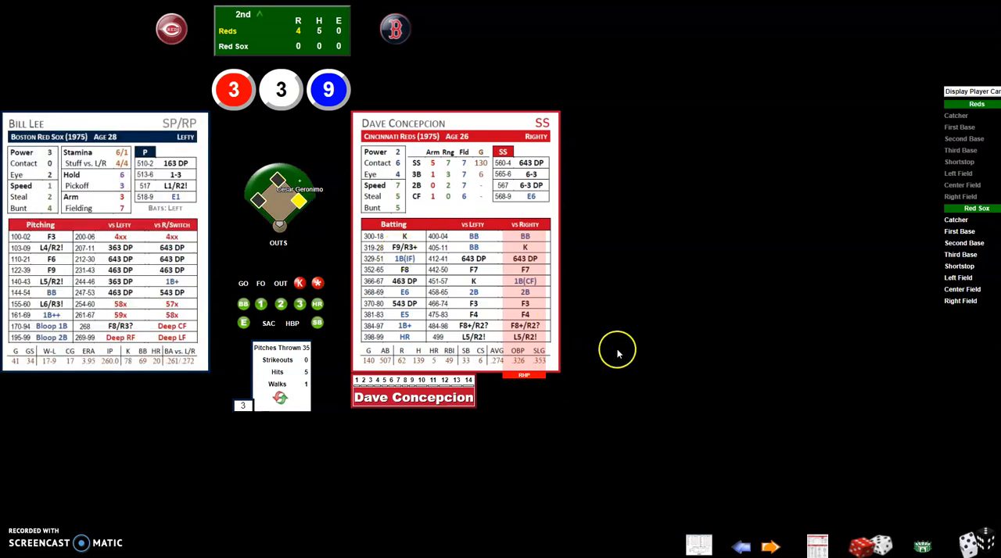
mouse_move(838, 523)
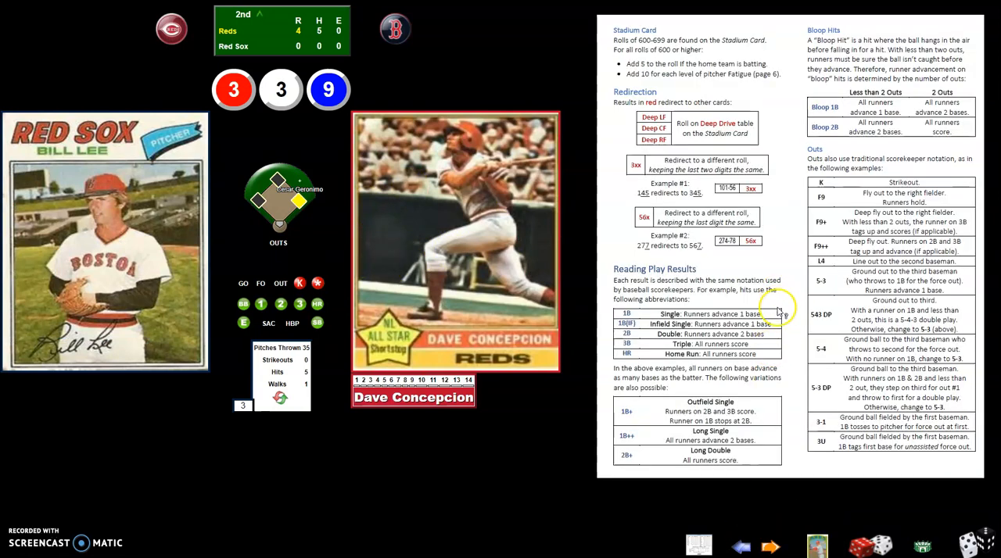
Flip to the runner events rules page and toggle the players' card-photo view.
click(740, 545)
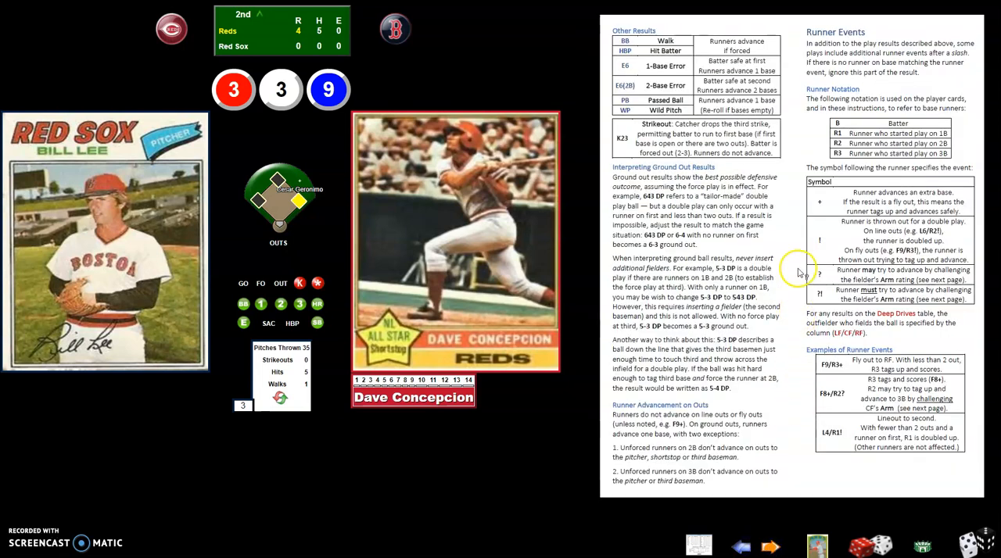
click(327, 88)
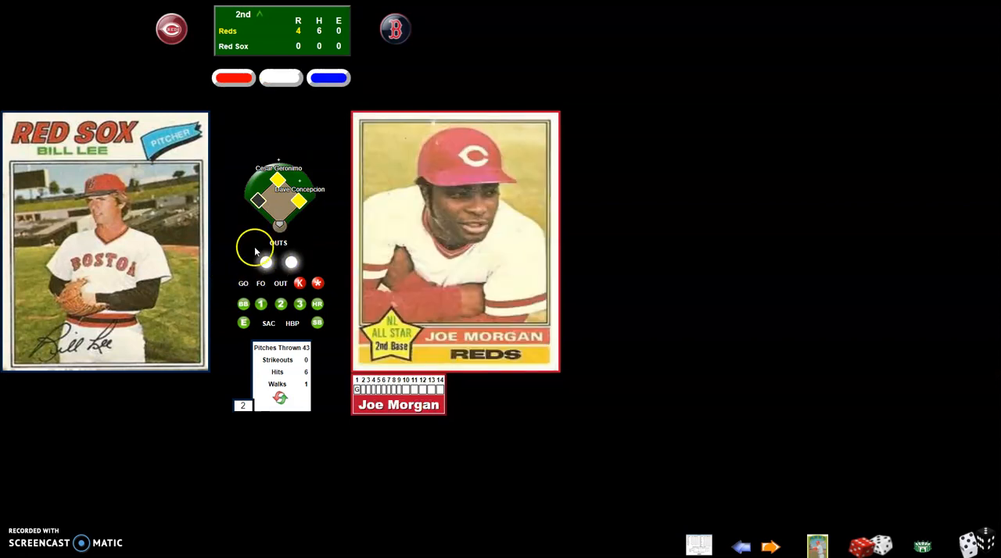
Roll Joe Morgan's at-bat and record the third out to end the Reds' half of the 2nd.
click(318, 283)
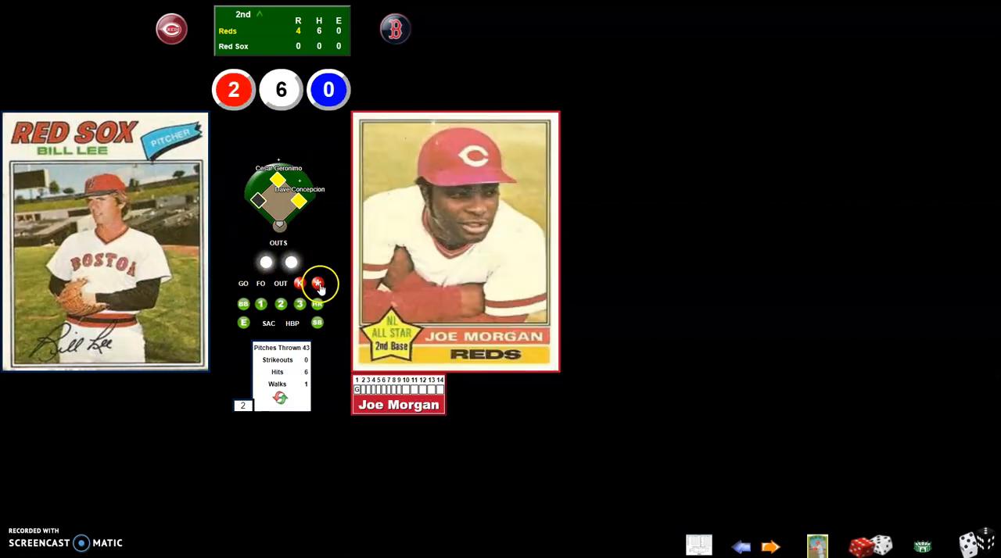
click(315, 283)
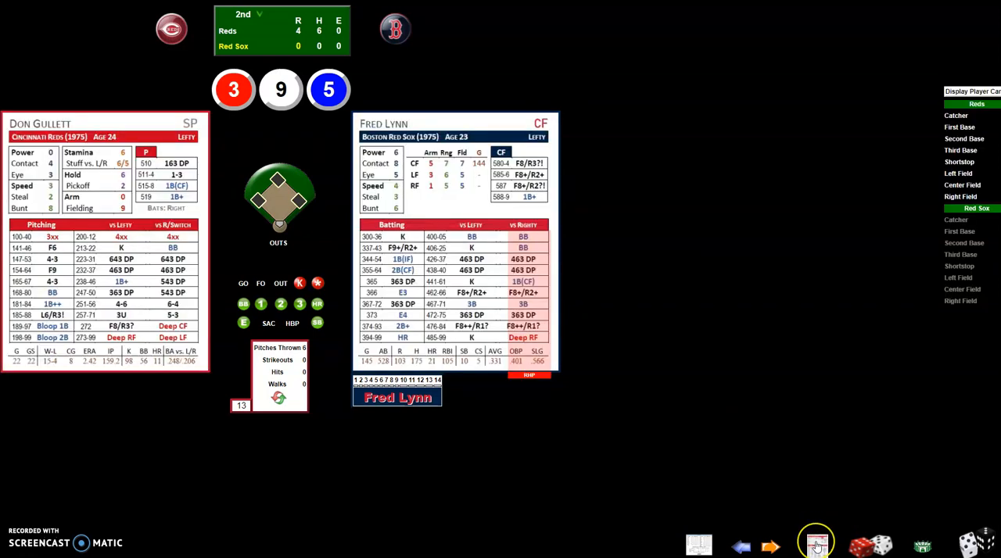
mouse_move(816, 544)
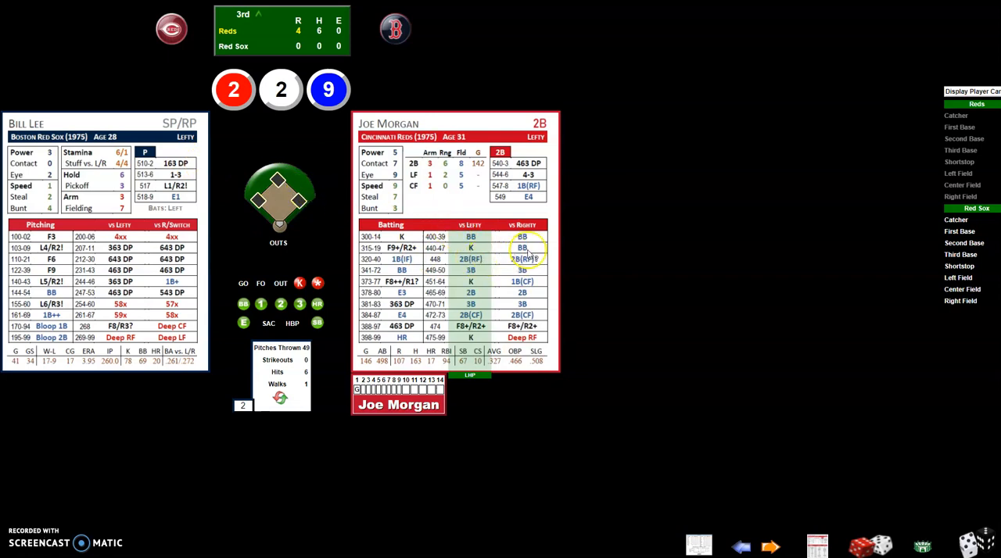
mouse_move(101, 226)
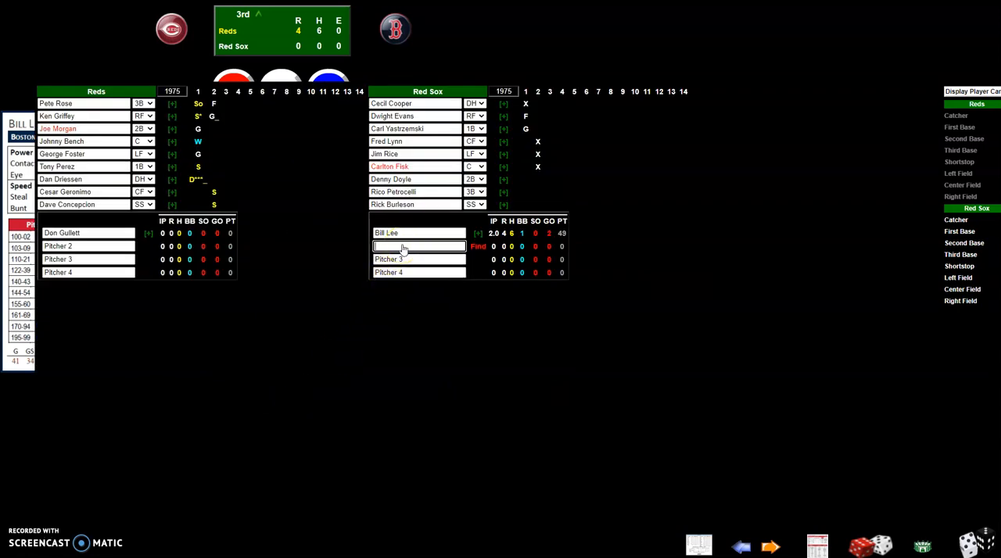
Enter 'Luis' in the Red Sox Pitcher 2 field to select Luis Tiant.
text(Luis)
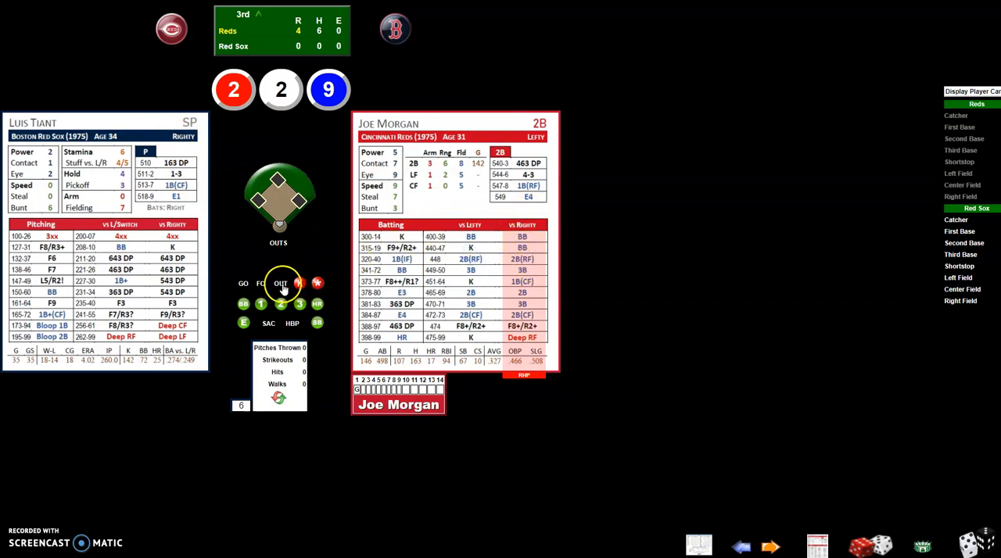
click(280, 284)
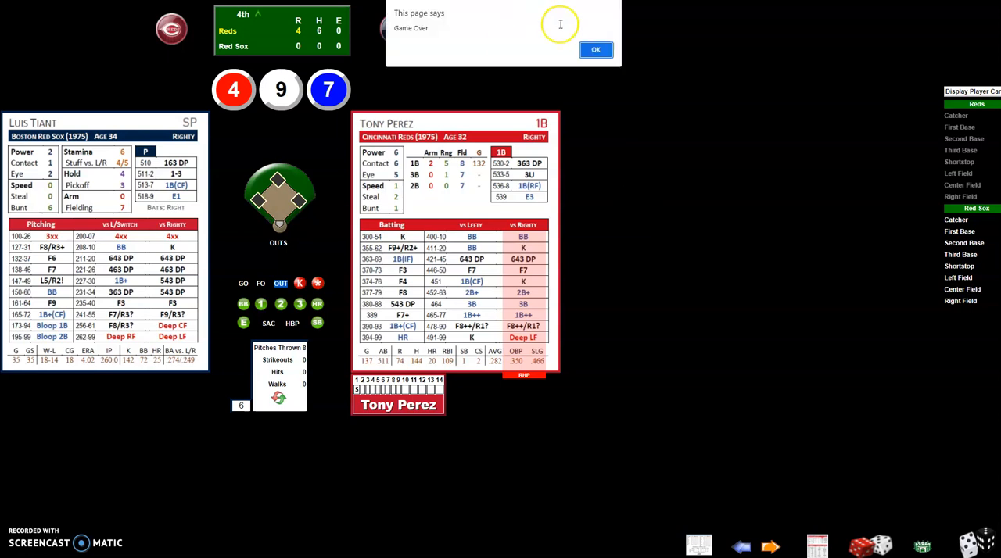
Dismiss the Game Over alert with OK.
click(594, 50)
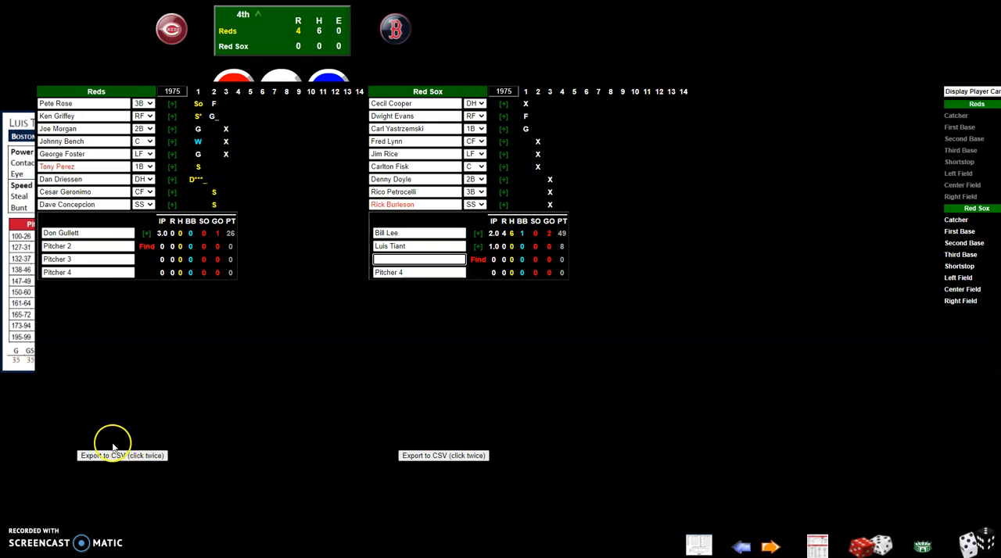
mouse_move(172, 460)
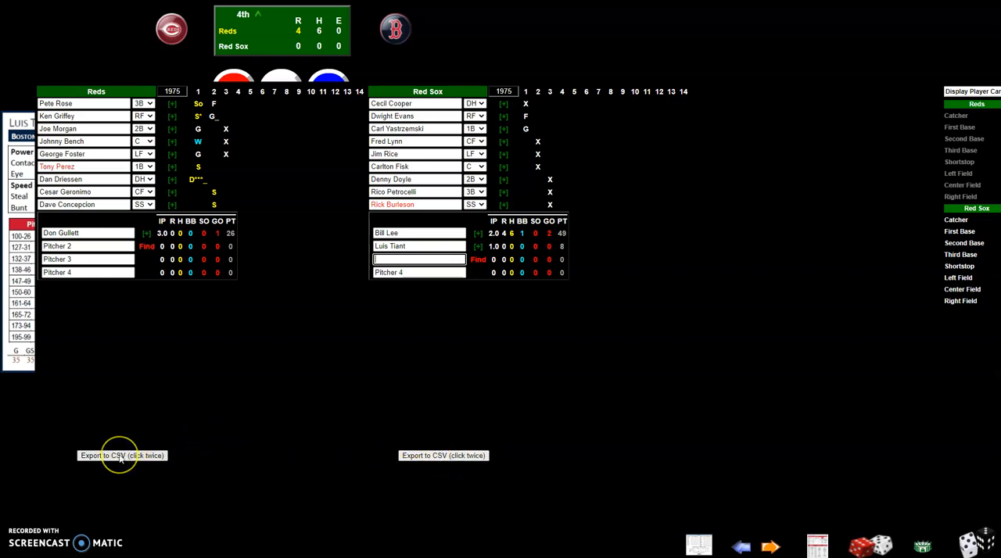
mouse_move(444, 455)
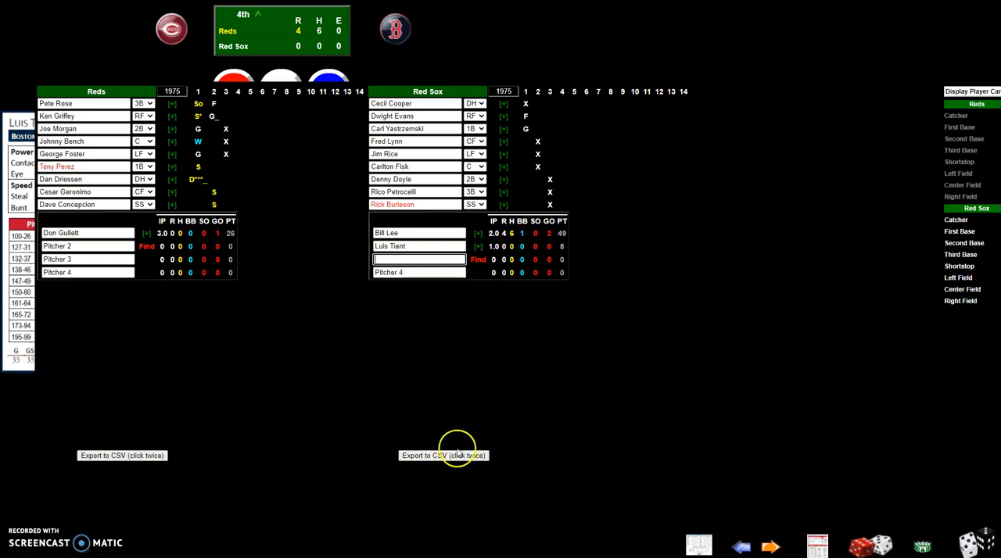
mouse_move(113, 513)
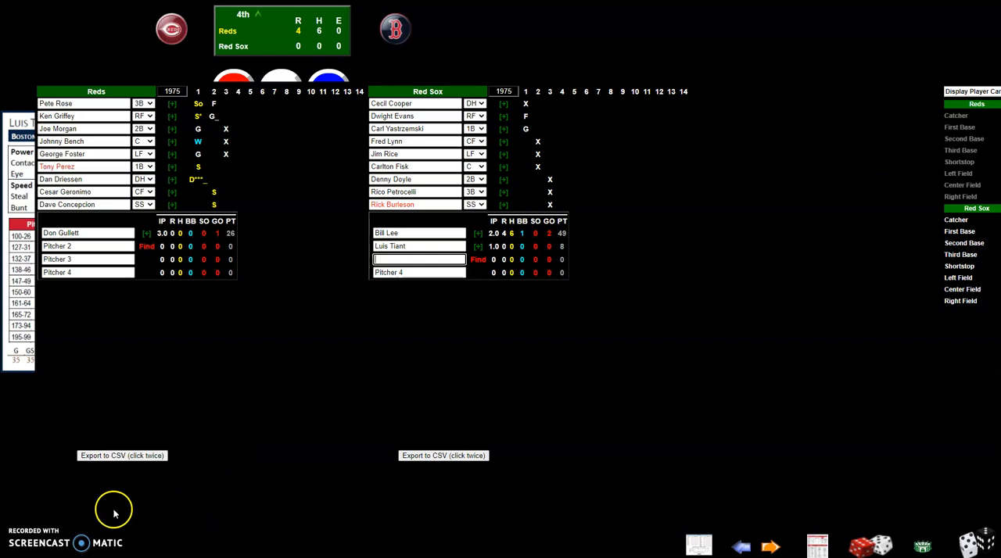